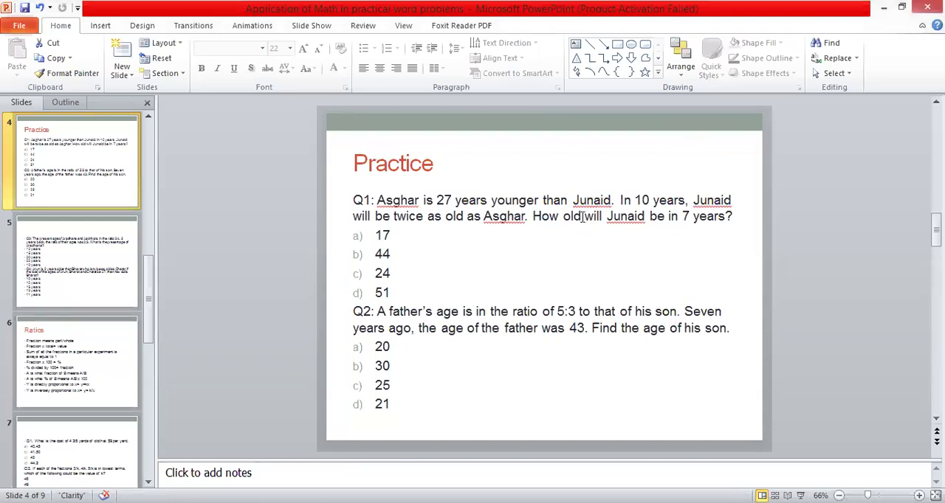
Add the equation A=J-27 on a new line beneath option 51 of Q1.
{"action": "left_click", "coordinate": [384, 293]}
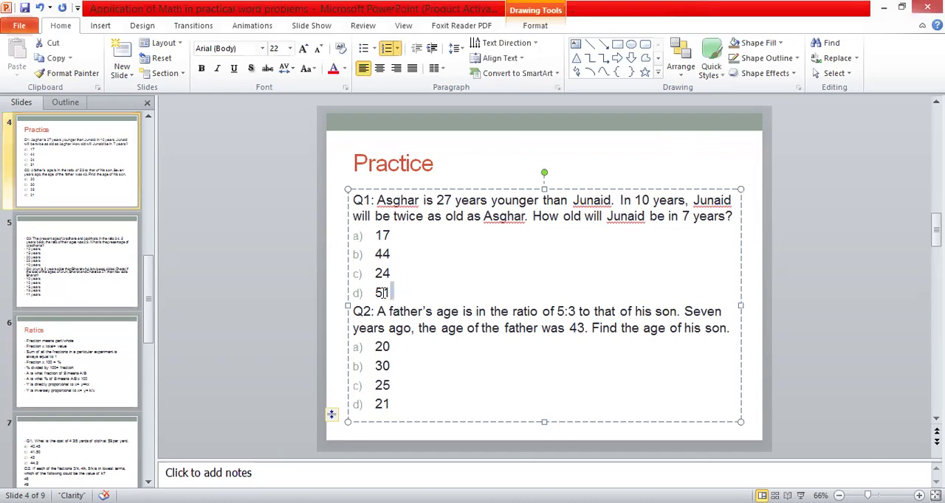
{"action": "left_click", "coordinate": [273, 299]}
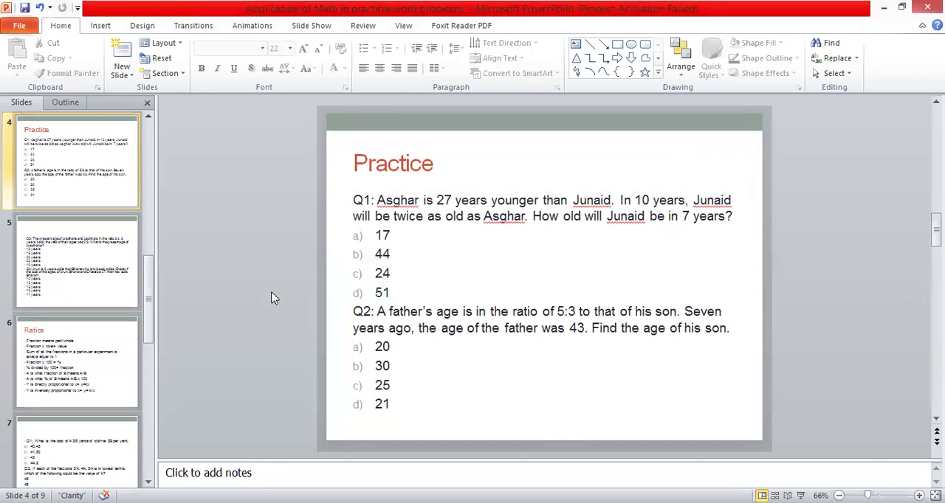
{"action": "left_click", "coordinate": [431, 293]}
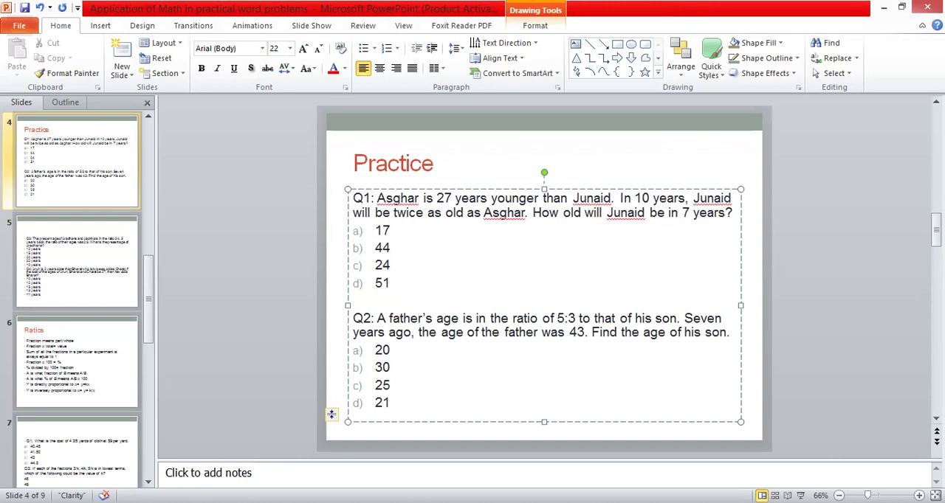
{"action": "type", "text": "A="}
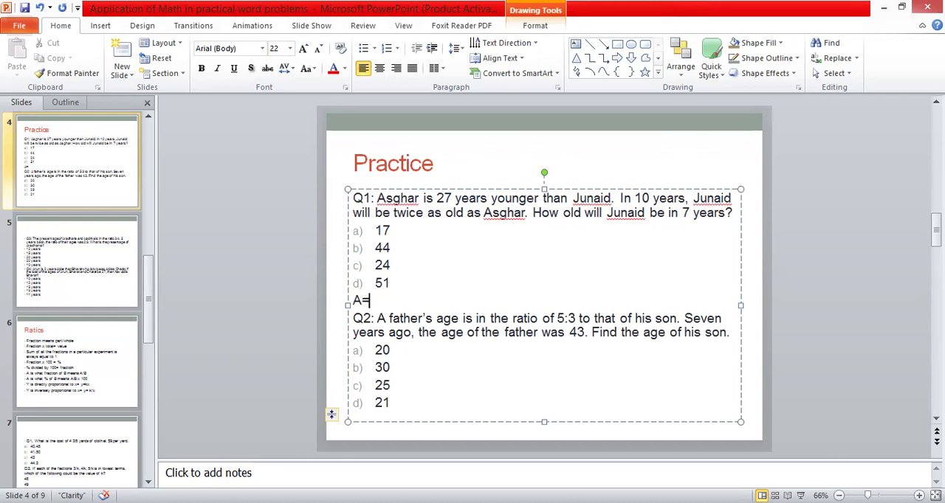
{"action": "type", "text": "J"}
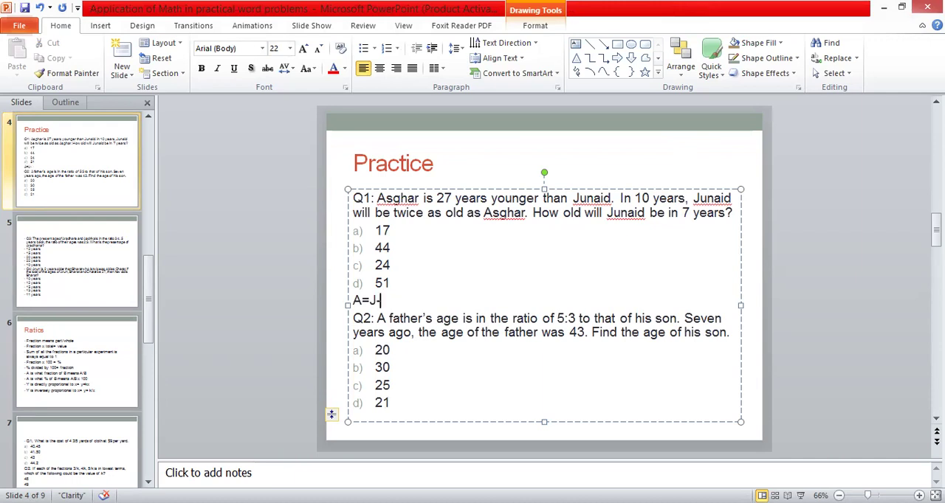
{"action": "type", "text": "2"}
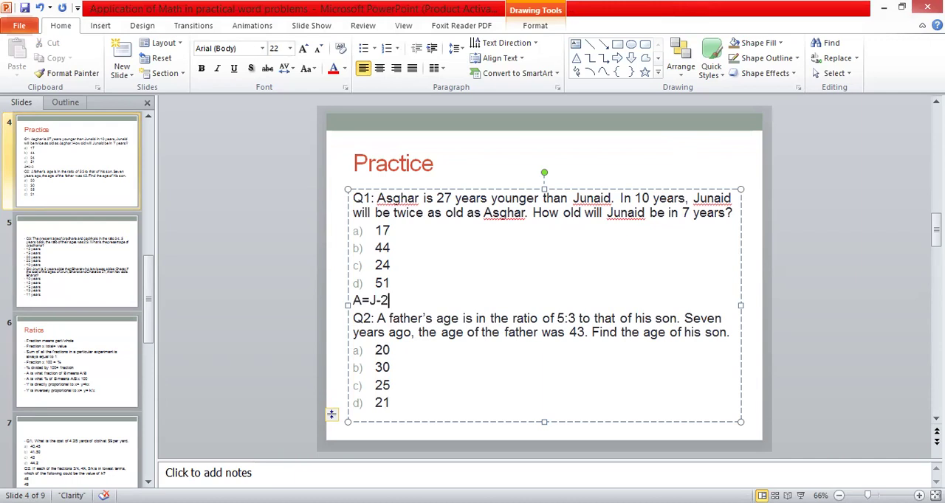
{"action": "type", "text": "7"}
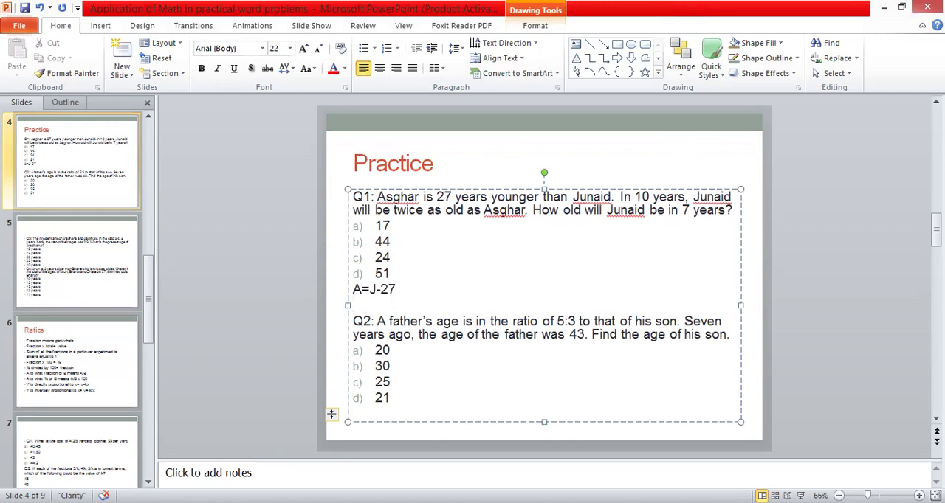
Add the second equation J+10=2(A+10) on the line below A=J-27.
{"action": "left_click", "coordinate": [354, 307]}
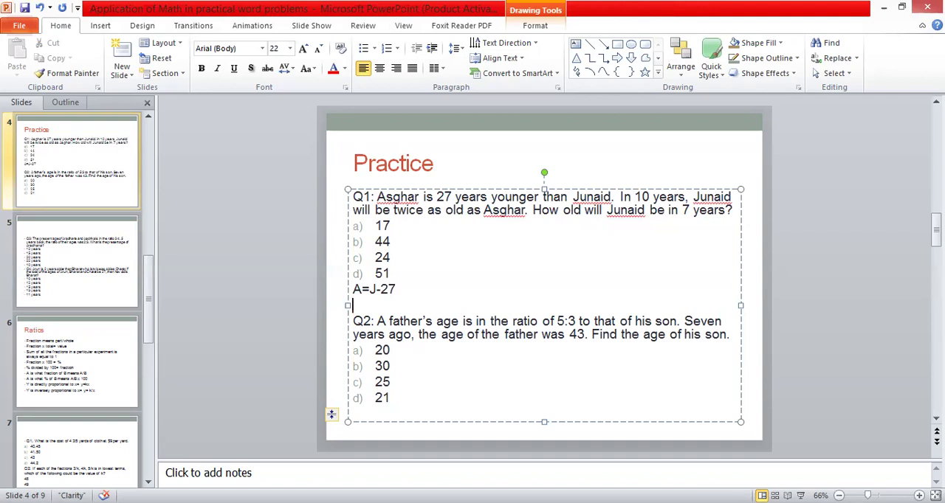
{"action": "type", "text": "J"}
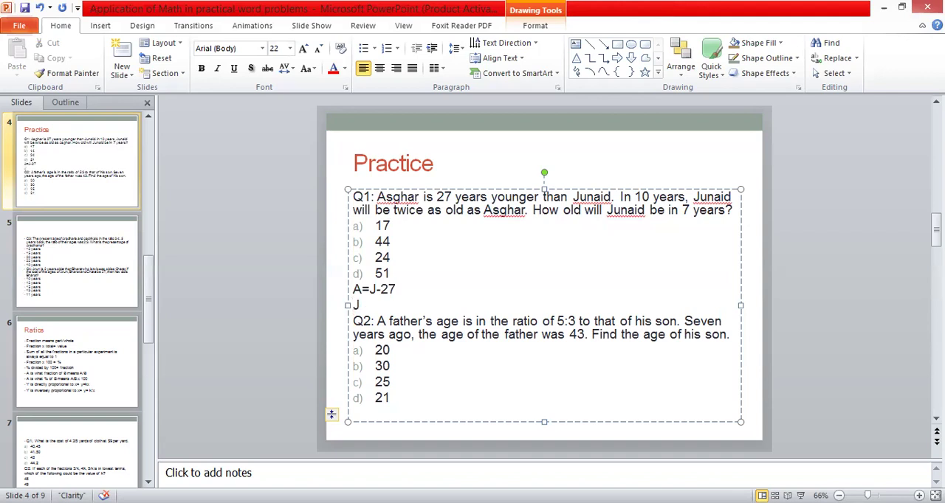
{"action": "type", "text": "+"}
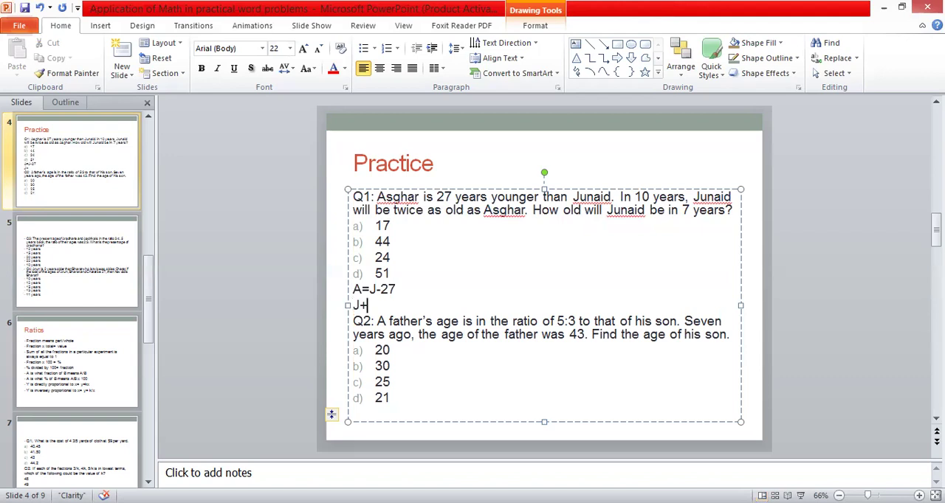
{"action": "type", "text": "1"}
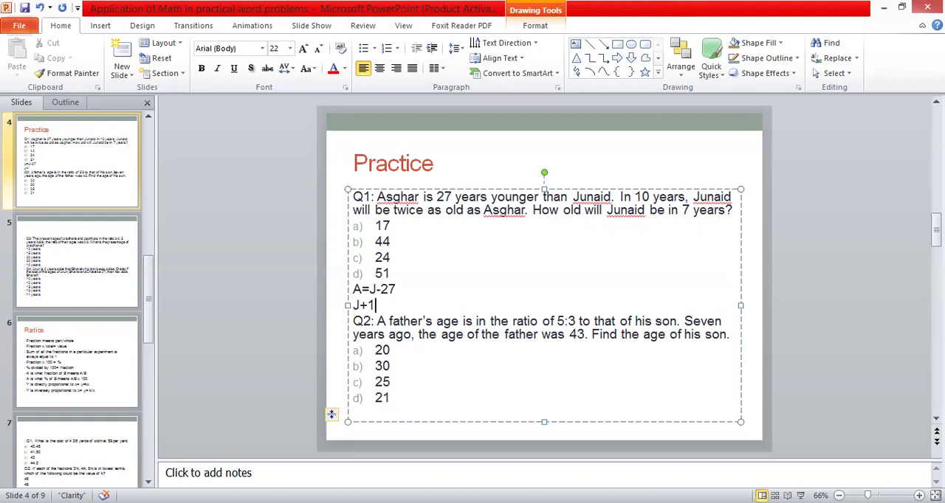
{"action": "type", "text": "0"}
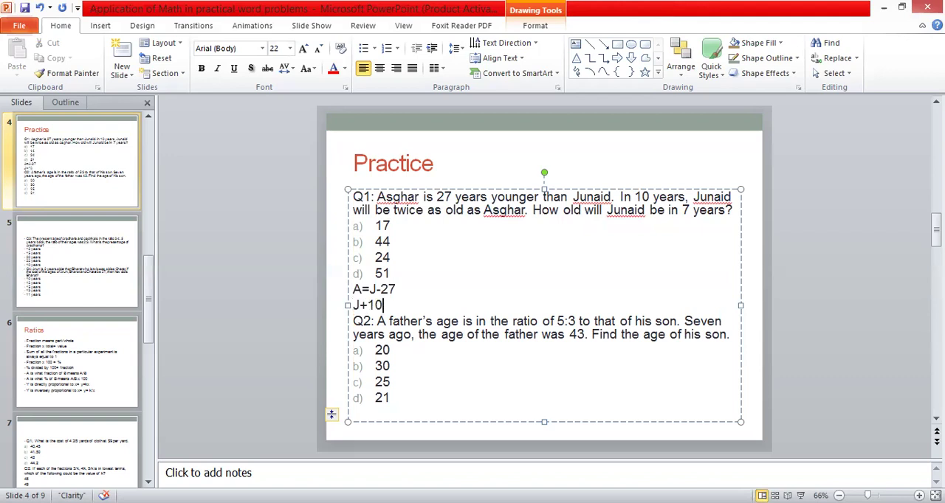
{"action": "type", "text": "="}
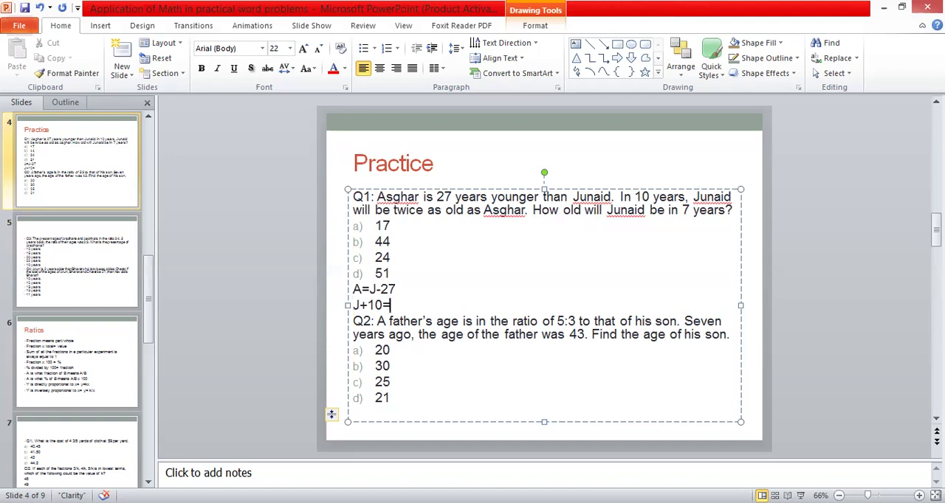
{"action": "type", "text": "2"}
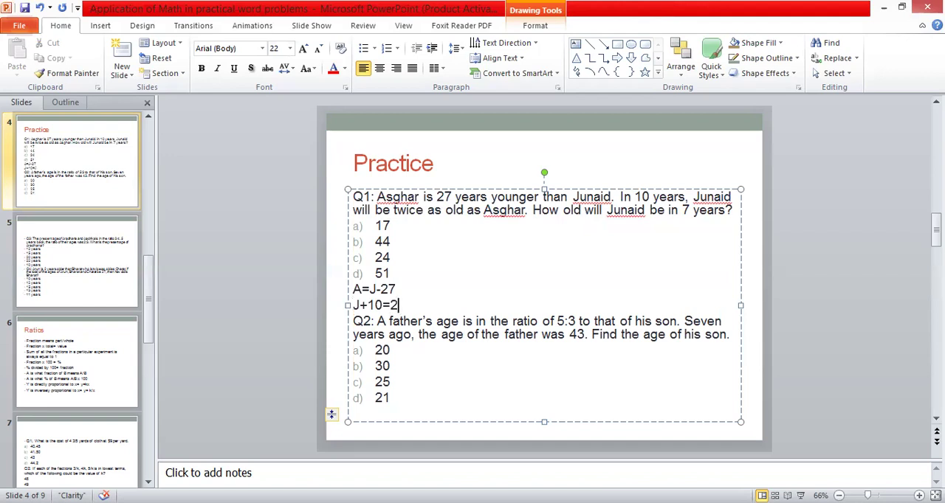
{"action": "type", "text": "("}
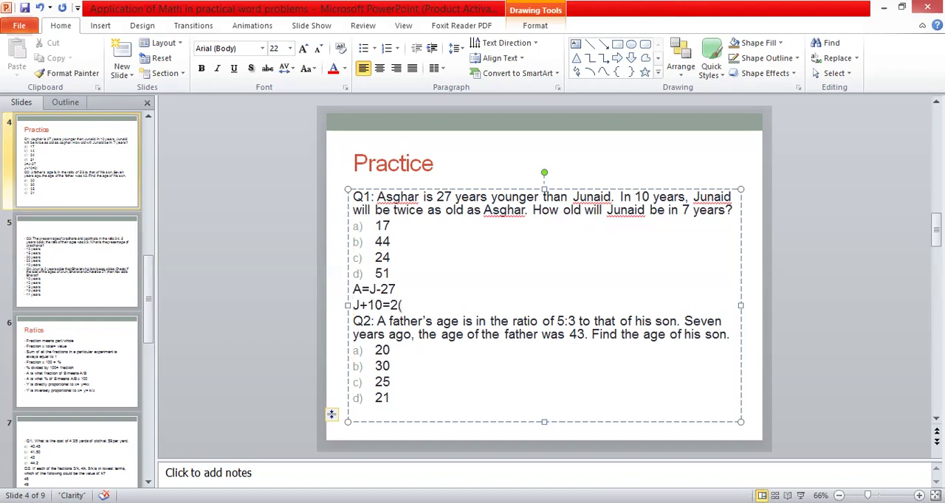
{"action": "type", "text": "A"}
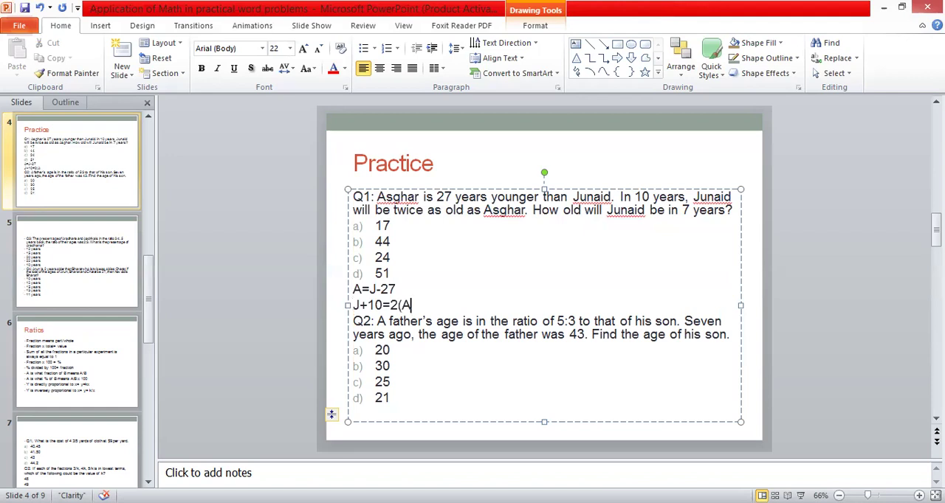
{"action": "type", "text": "Z"}
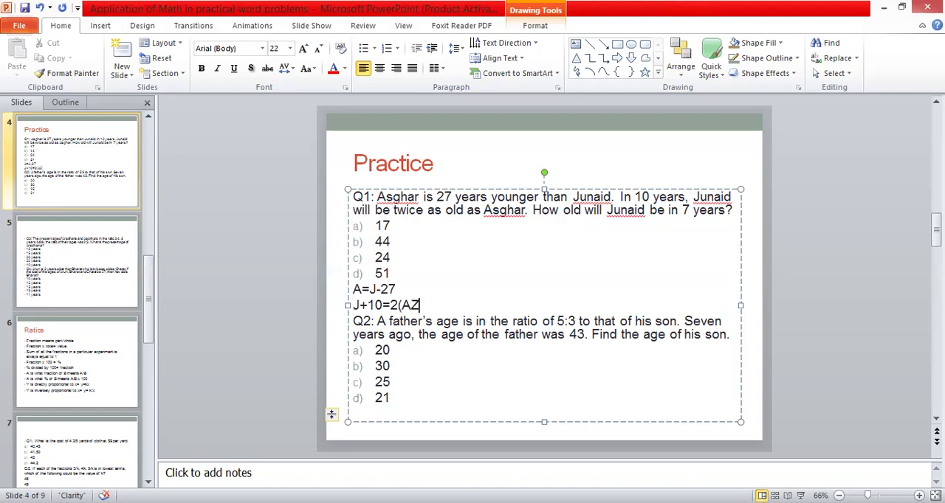
{"action": "type", "text": "+1"}
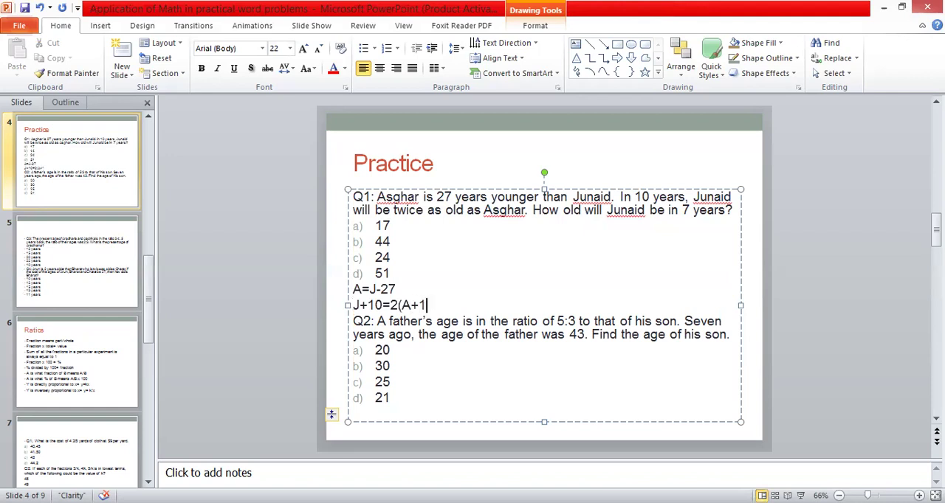
{"action": "type", "text": "0"}
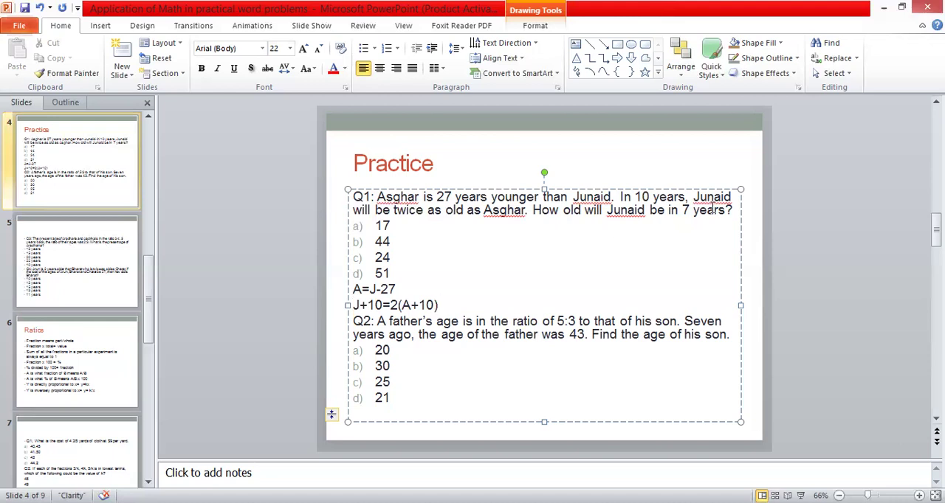
{"action": "left_click", "coordinate": [437, 304]}
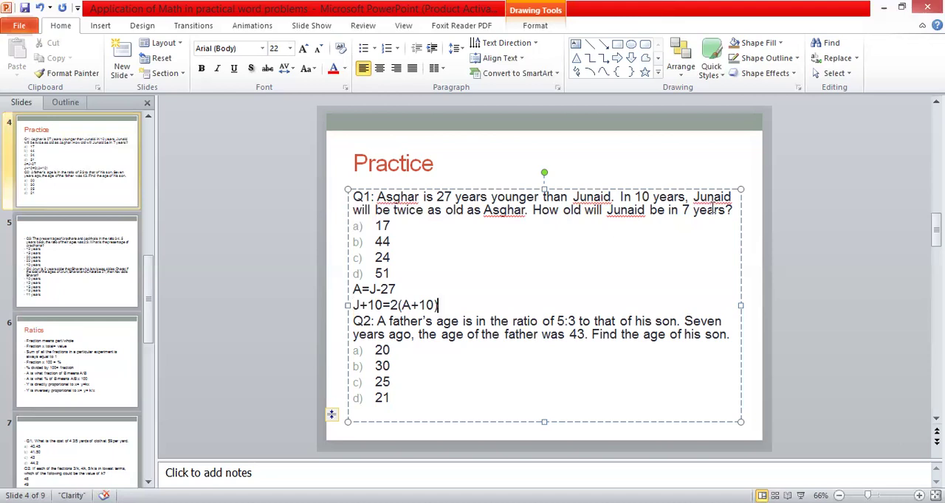
{"action": "mouse_move", "coordinate": [507, 233]}
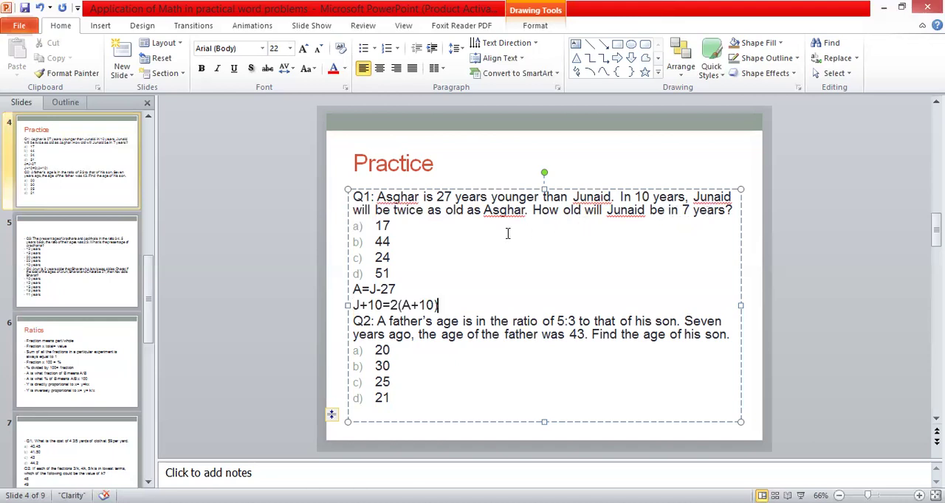
{"action": "mouse_move", "coordinate": [503, 224]}
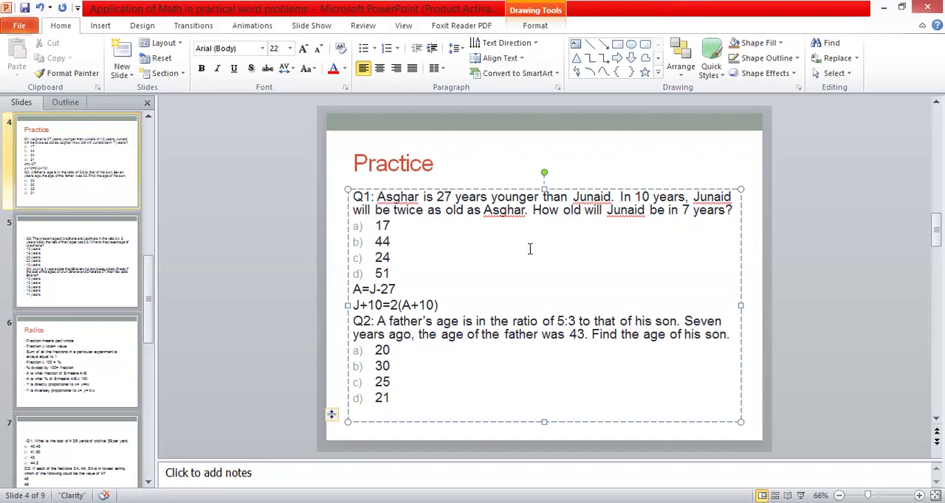
{"action": "mouse_move", "coordinate": [655, 221]}
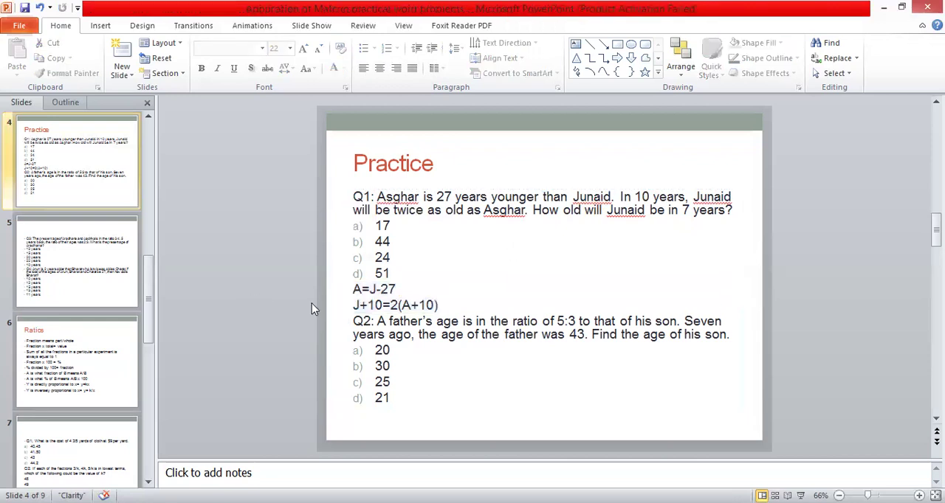
{"action": "mouse_move", "coordinate": [685, 233]}
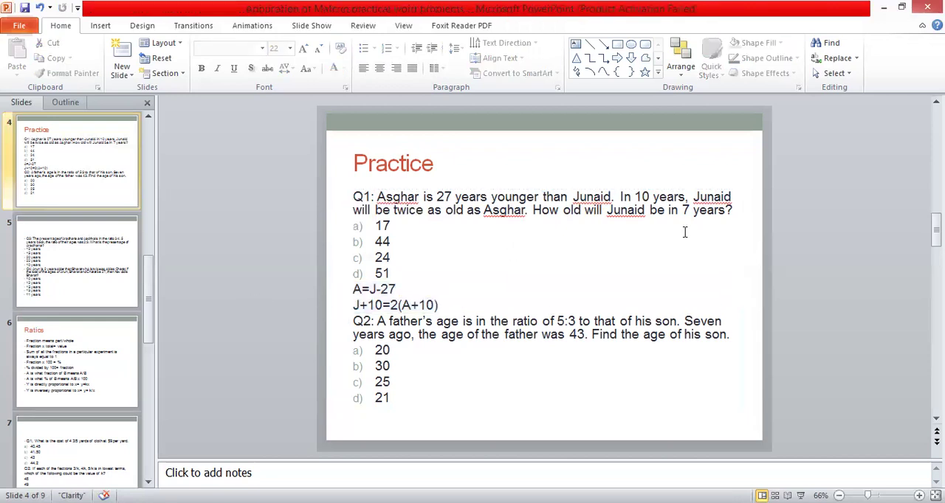
{"action": "left_click", "coordinate": [431, 398]}
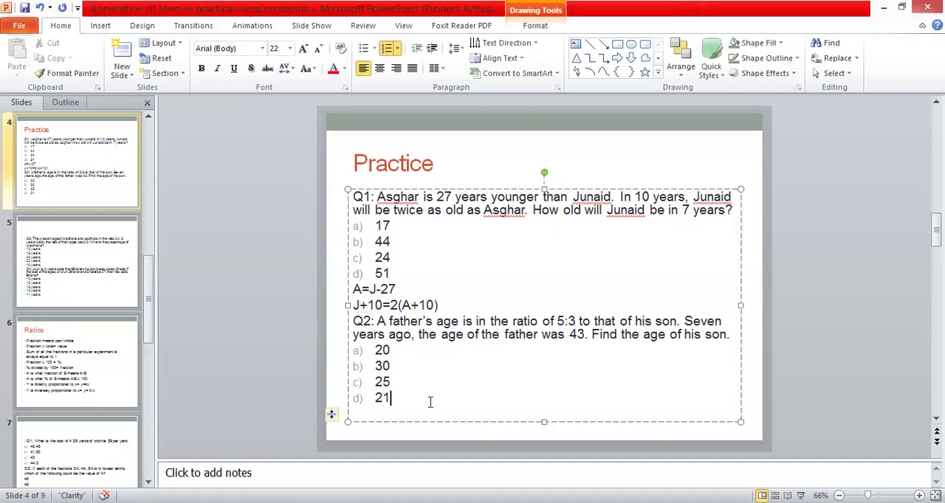
Start Q2's working on a new line with 3X and 5x-7=43.
{"action": "key", "text": "Return"}
{"action": "type", "text": "5"}
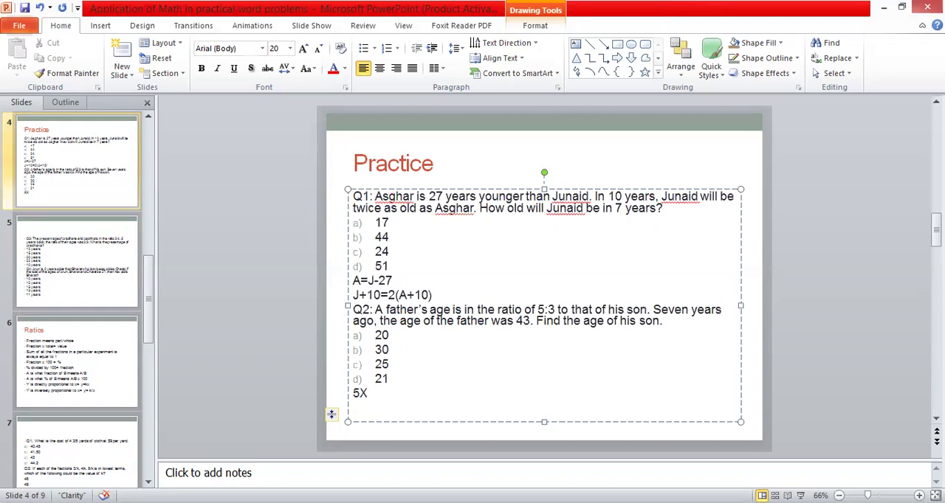
{"action": "type", "text": ","}
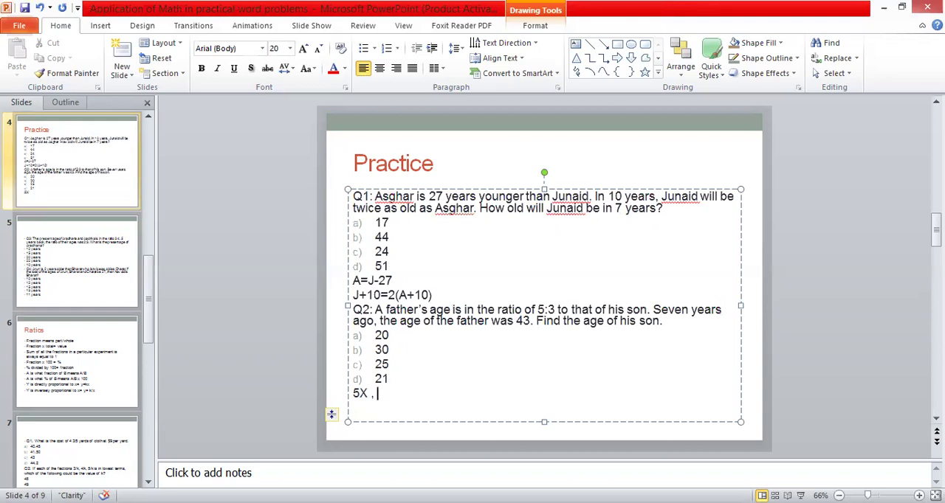
{"action": "type", "text": "3X"}
{"action": "type", "text": "5"}
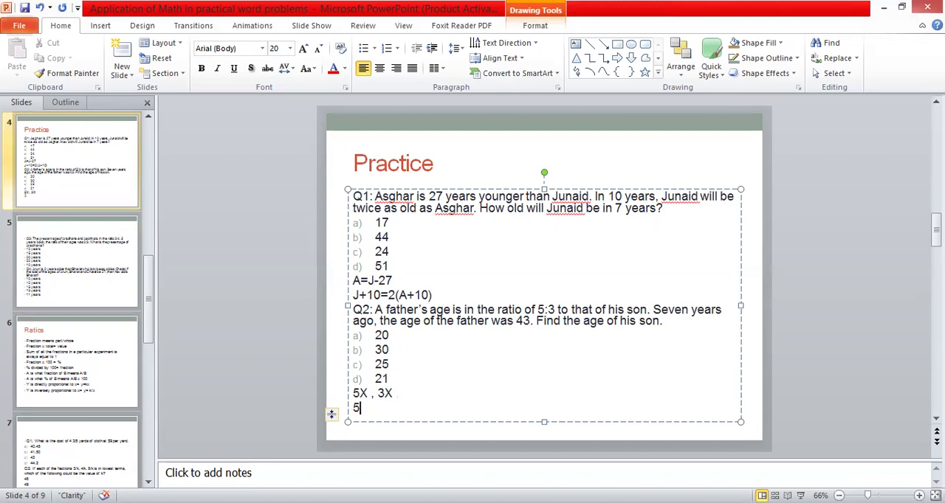
{"action": "type", "text": "X"}
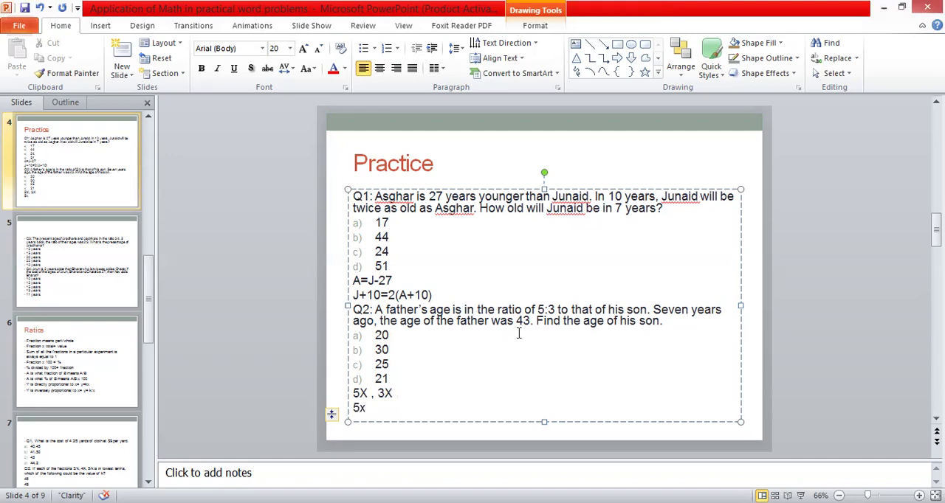
{"action": "type", "text": "-7"}
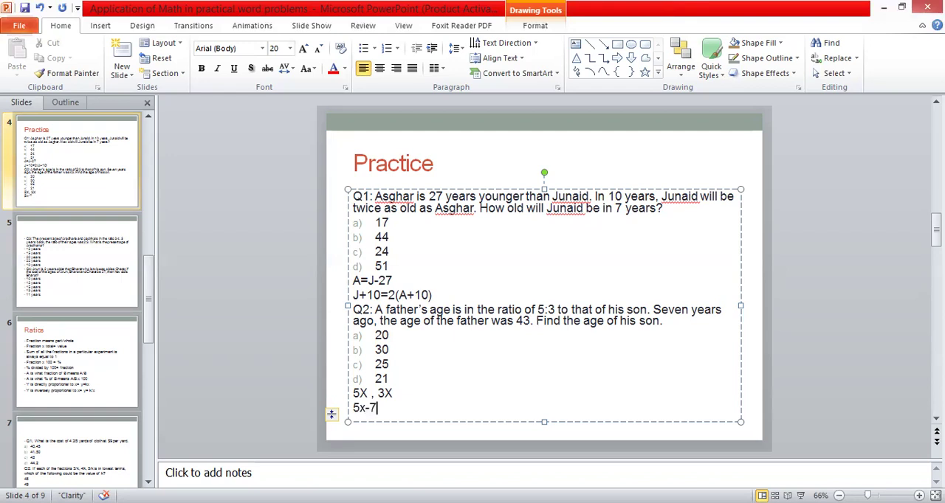
{"action": "type", "text": "="}
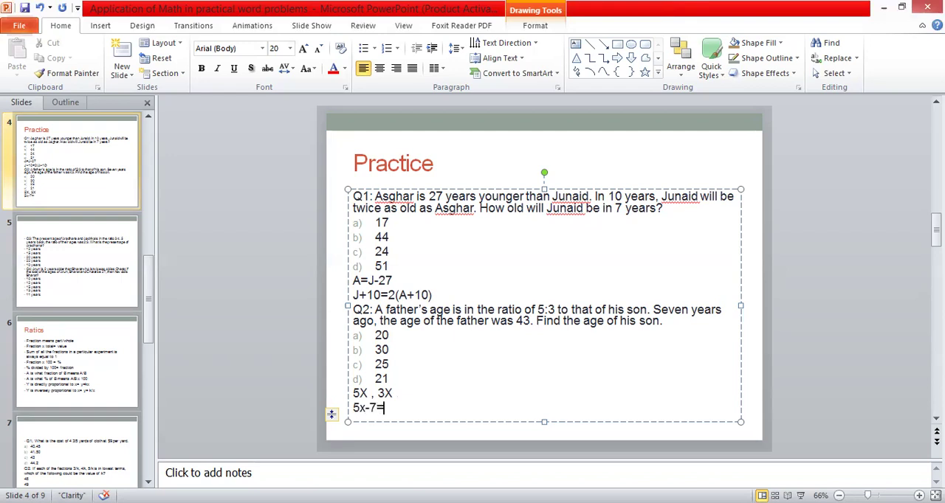
{"action": "type", "text": "43"}
{"action": "type", "text": "X="}
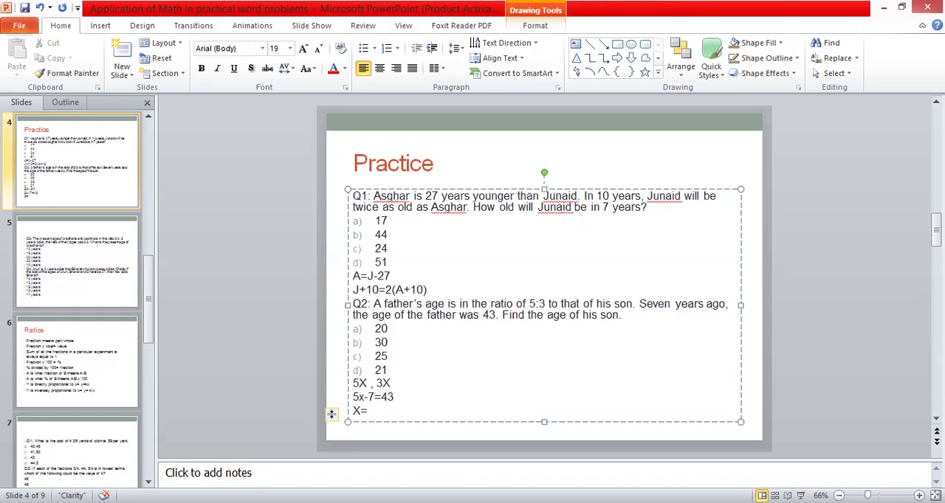
Complete Q2's working with 3X=30 and X=10 and finish editing.
{"action": "type", "text": "10"}
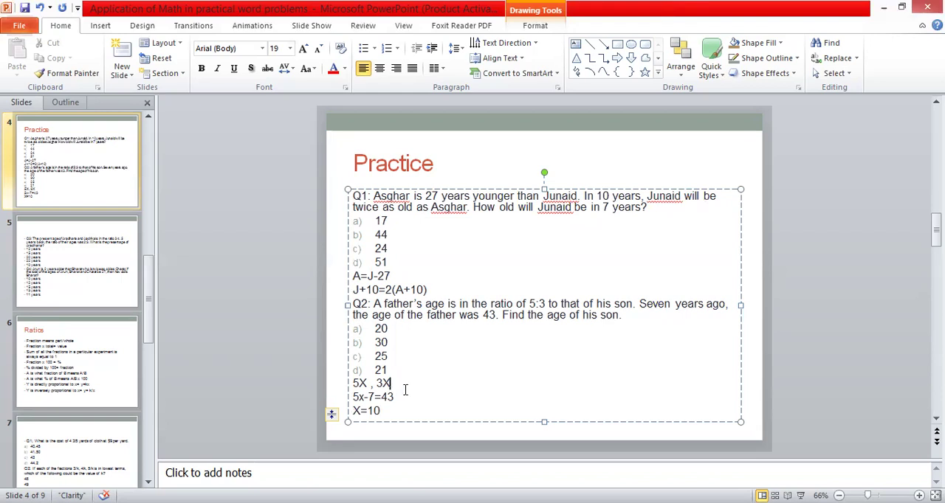
{"action": "type", "text": "="}
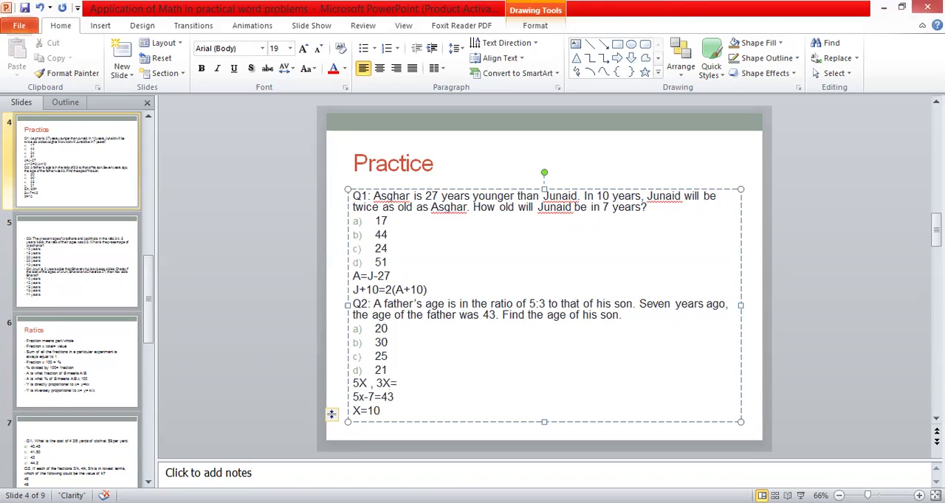
{"action": "type", "text": "30"}
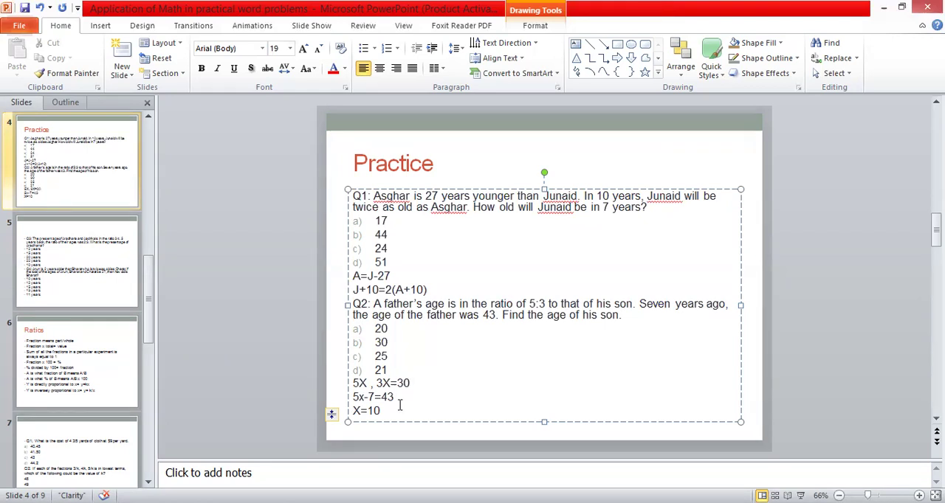
{"action": "double_click", "coordinate": [381, 342]}
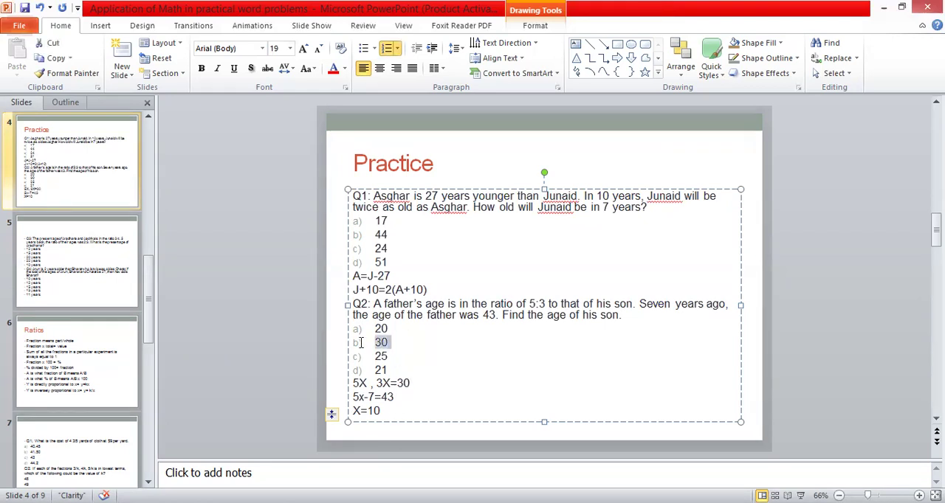
{"action": "left_click", "coordinate": [245, 344]}
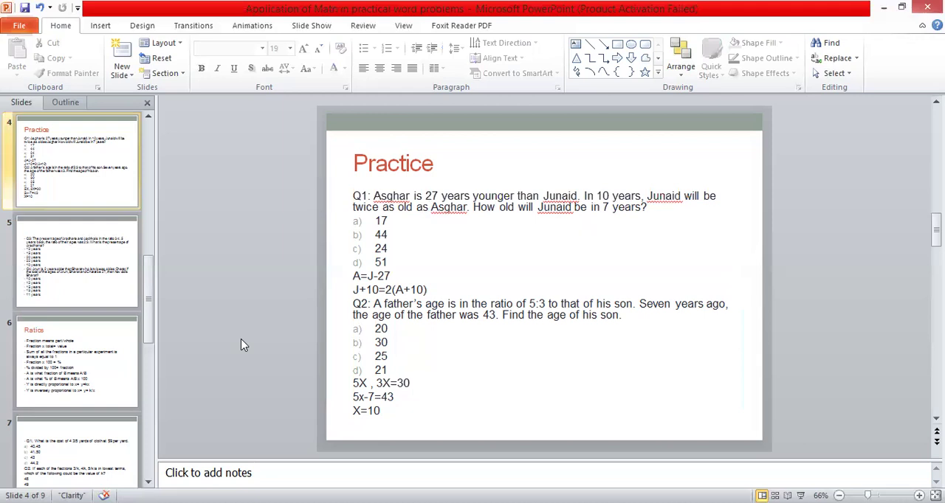
Move from the Practice slide to the next slide in the Slides pane.
{"action": "left_click", "coordinate": [74, 263]}
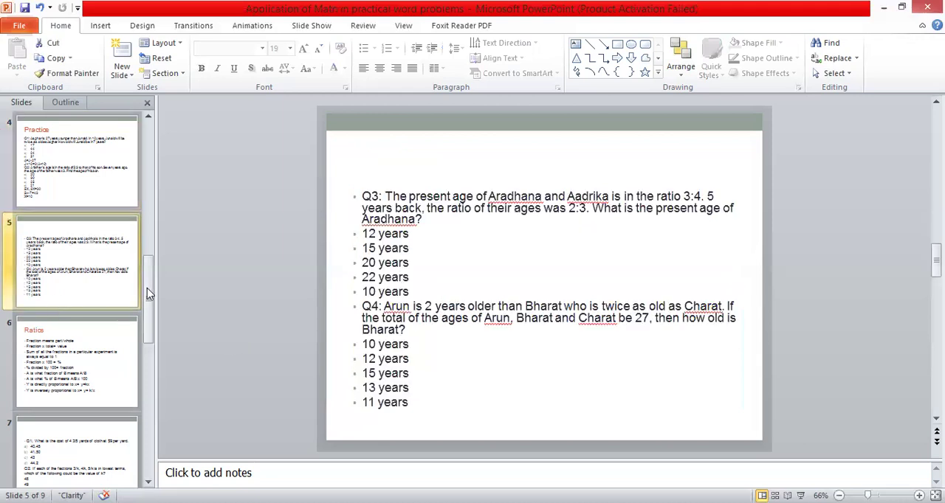
{"action": "mouse_move", "coordinate": [307, 304]}
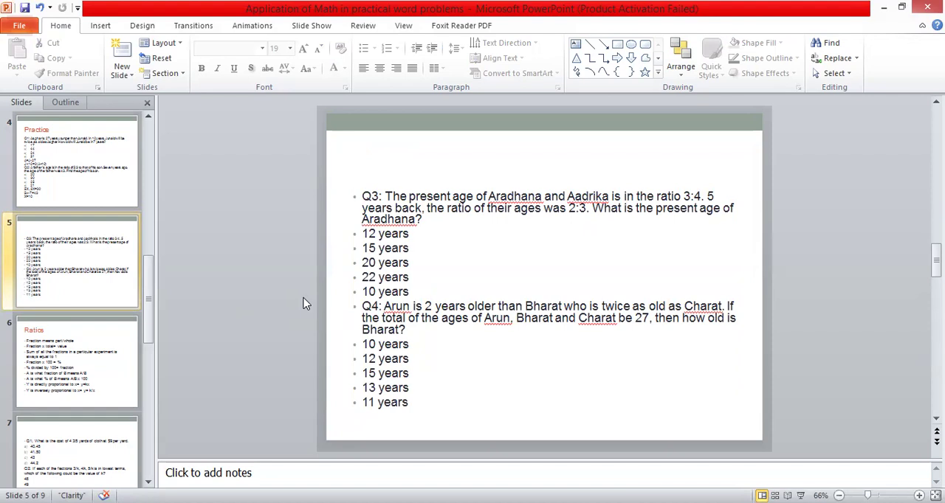
{"action": "mouse_move", "coordinate": [529, 207]}
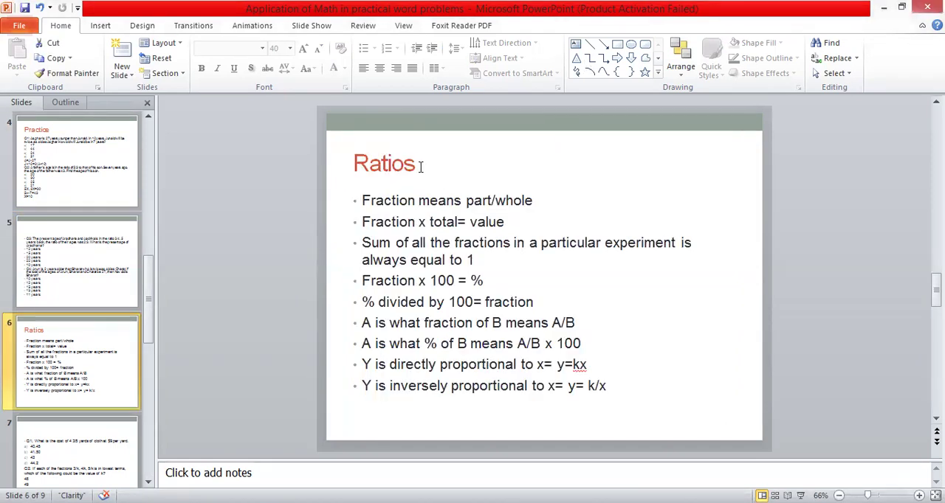
Change the slide 6 title from Ratios to Fractions and begin editing its bullet text.
{"action": "left_click", "coordinate": [414, 164]}
{"action": "type", "text": "F"}
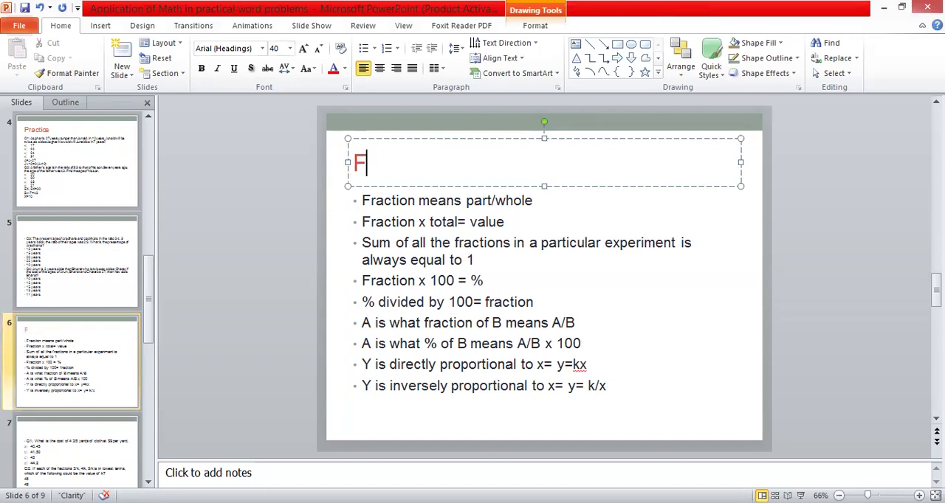
{"action": "type", "text": "racti"}
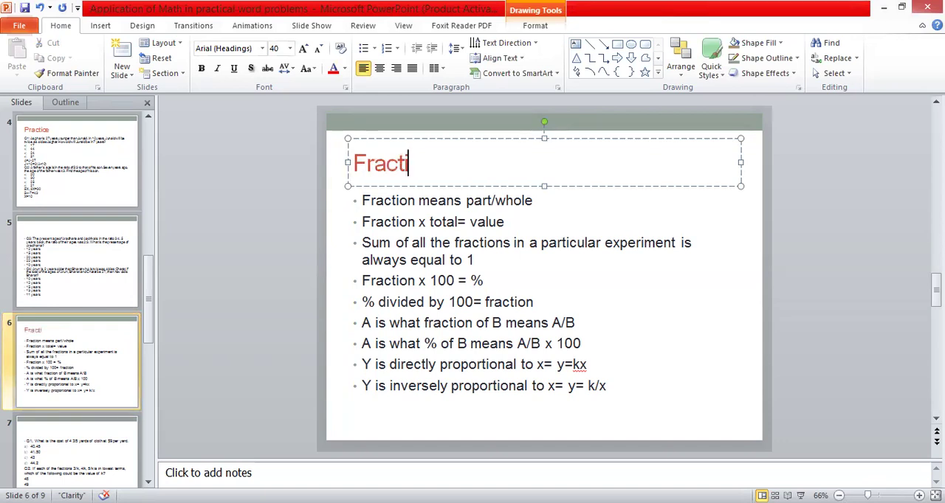
{"action": "type", "text": "ons"}
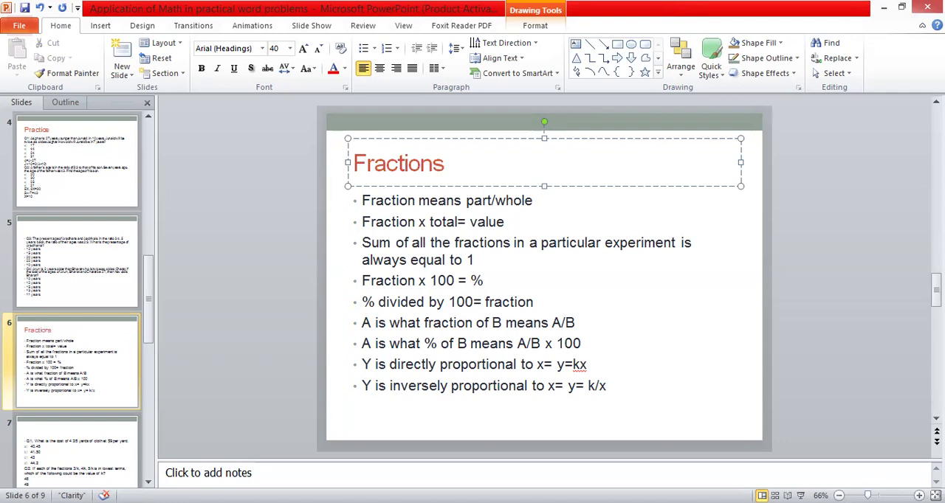
{"action": "left_click", "coordinate": [235, 225]}
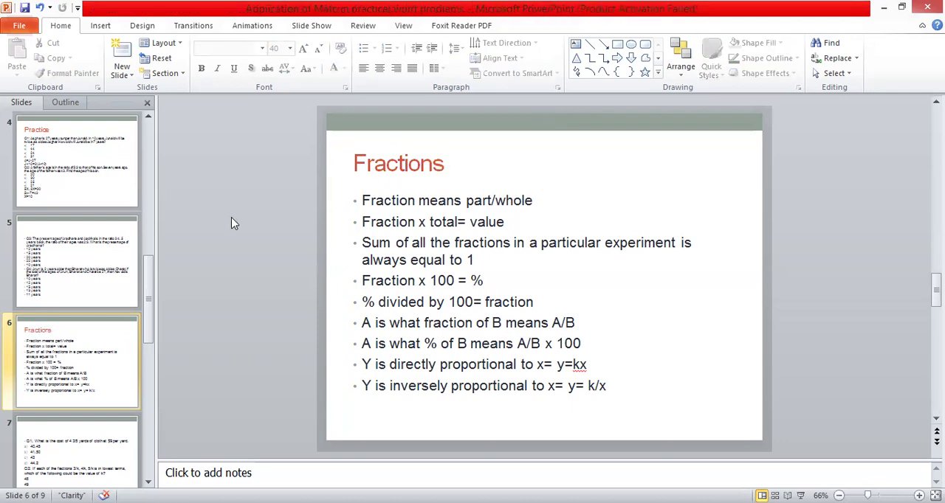
{"action": "mouse_move", "coordinate": [508, 460]}
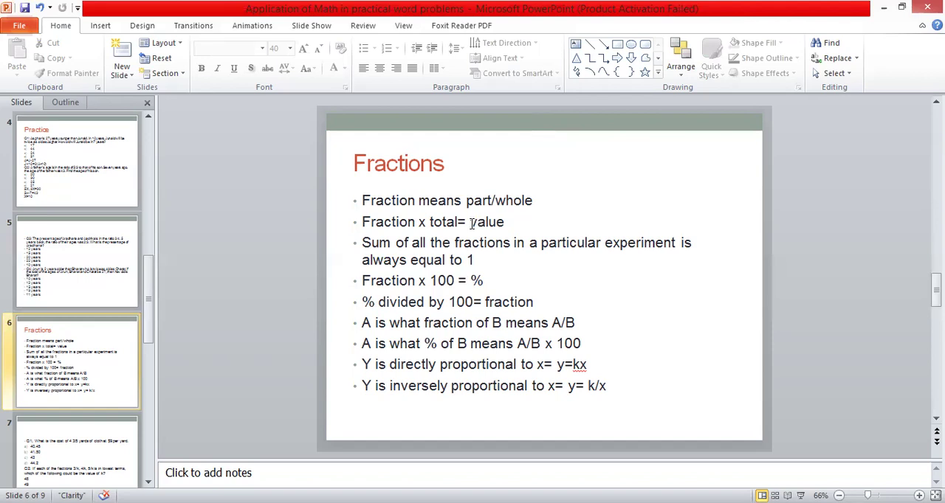
{"action": "mouse_move", "coordinate": [438, 231]}
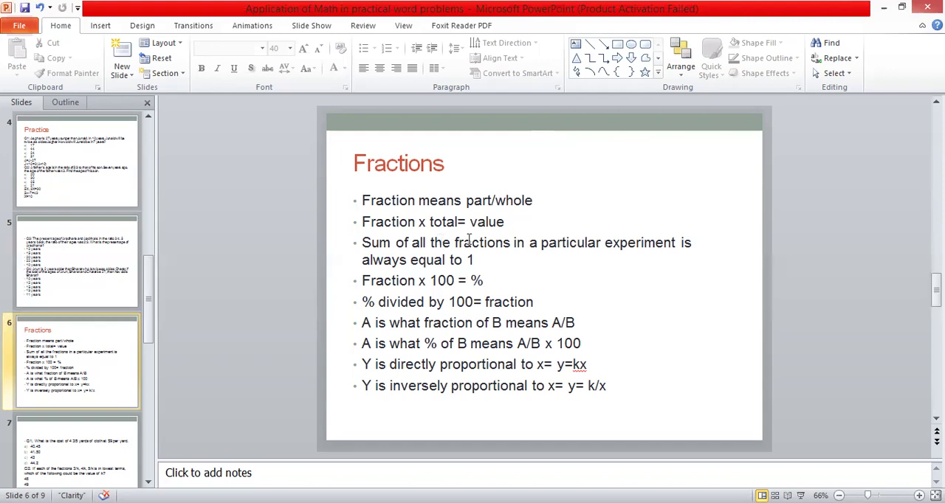
{"action": "double_click", "coordinate": [488, 221]}
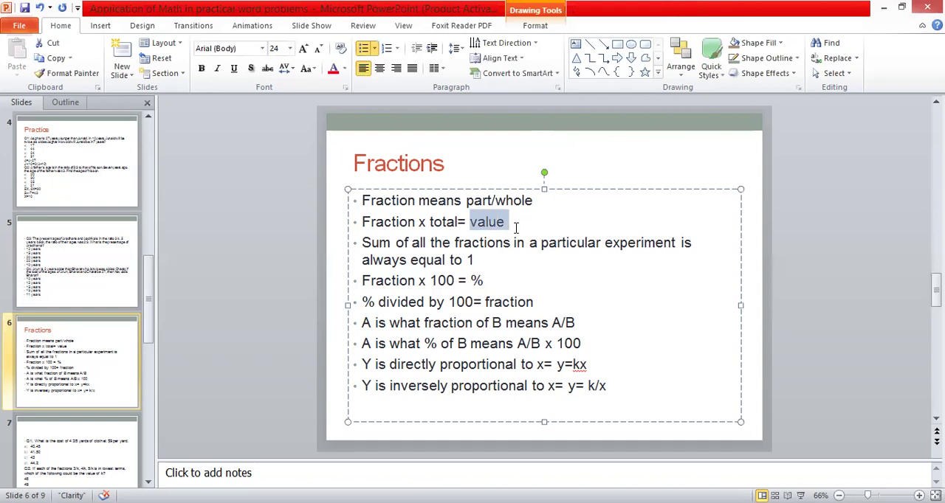
{"action": "mouse_move", "coordinate": [266, 228]}
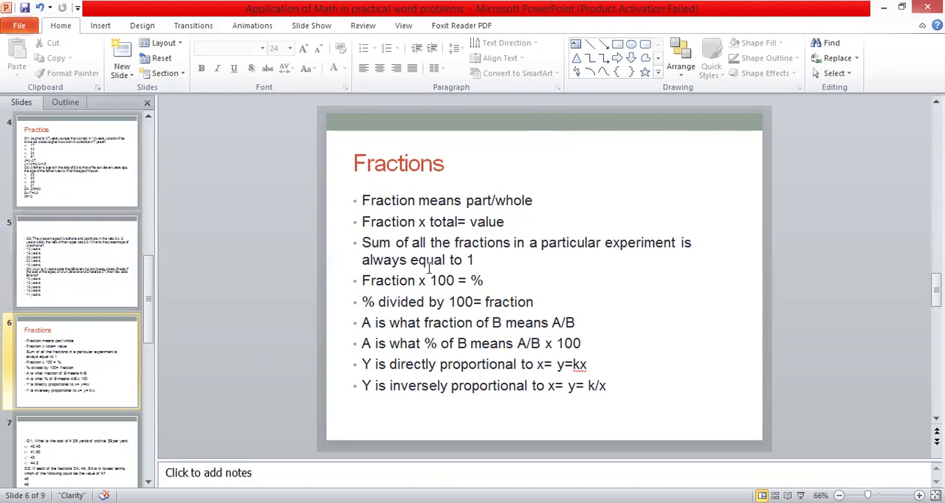
{"action": "mouse_move", "coordinate": [372, 257]}
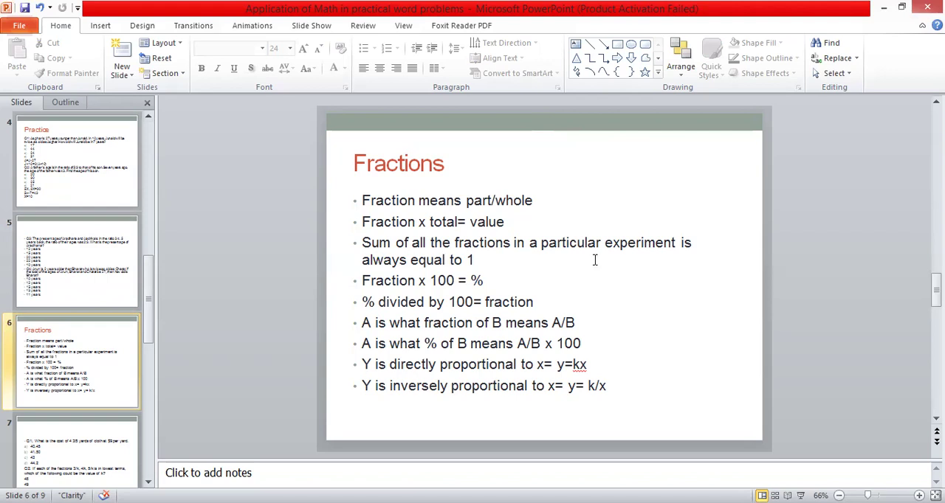
{"action": "mouse_move", "coordinate": [457, 276]}
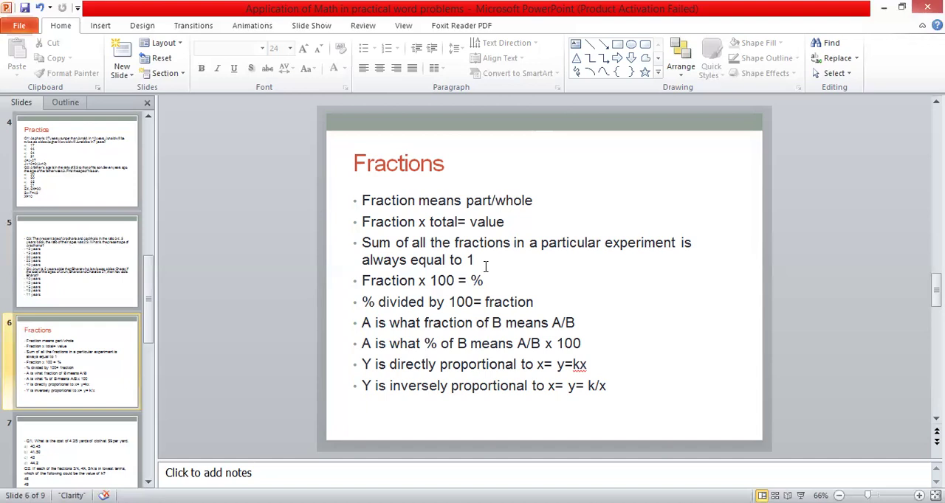
{"action": "mouse_move", "coordinate": [520, 258]}
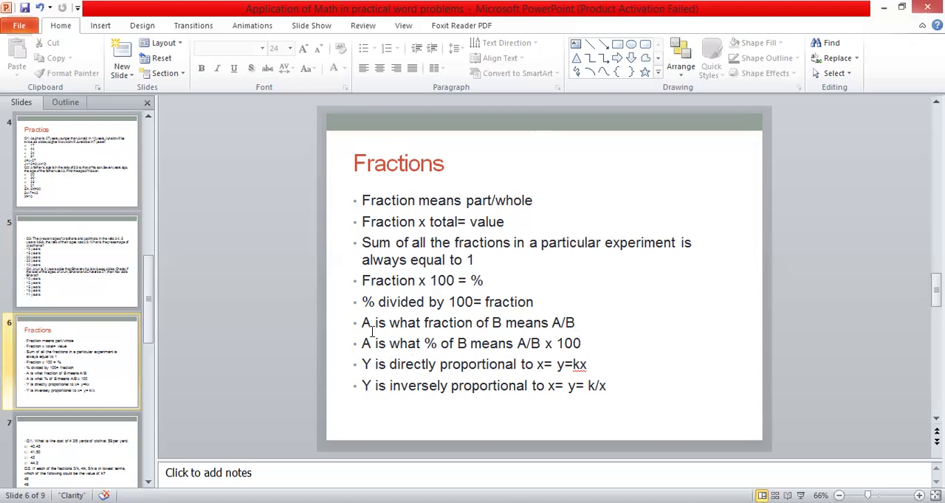
{"action": "mouse_move", "coordinate": [499, 341]}
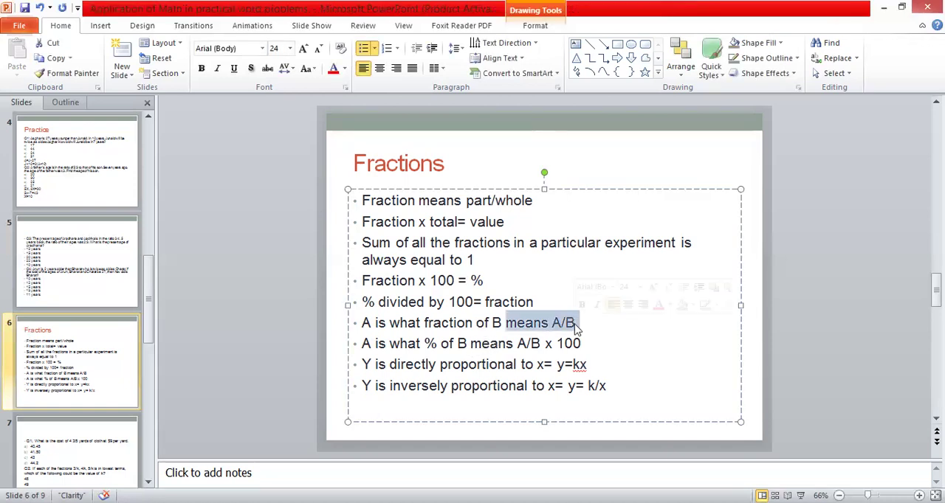
{"action": "left_click", "coordinate": [534, 355]}
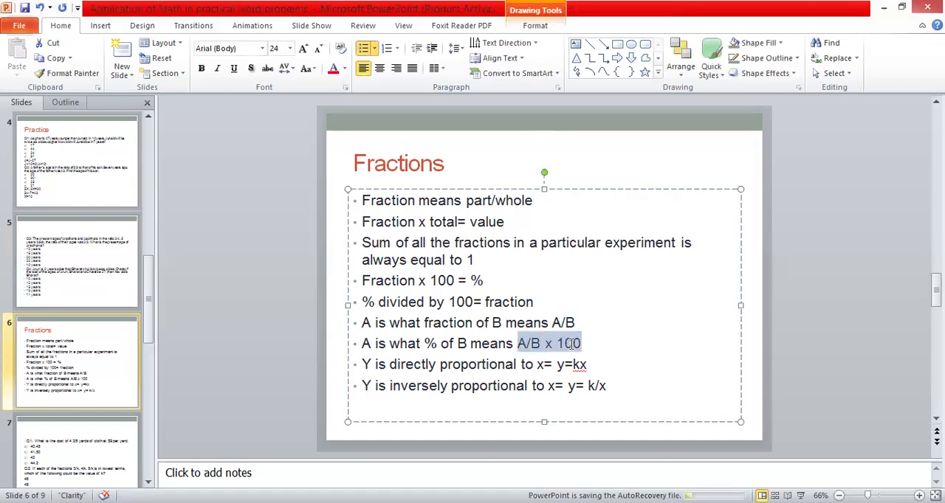
{"action": "left_click", "coordinate": [288, 363]}
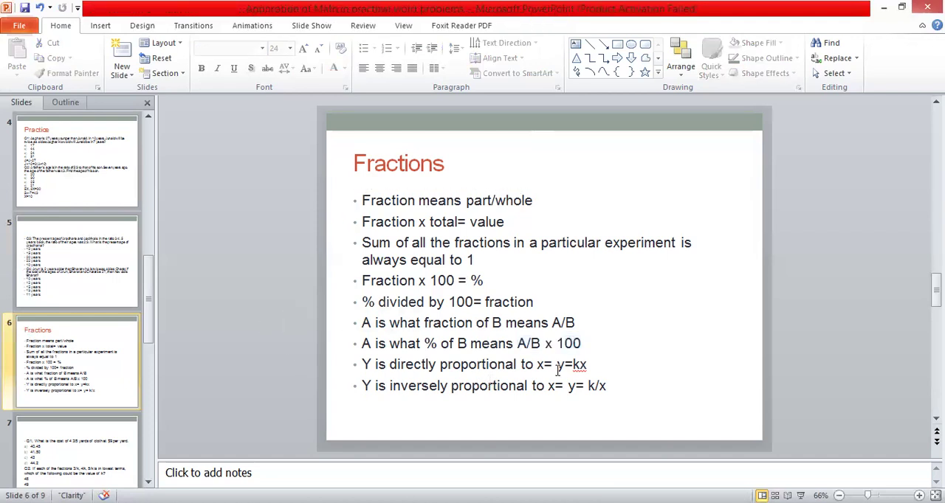
{"action": "left_click", "coordinate": [555, 363]}
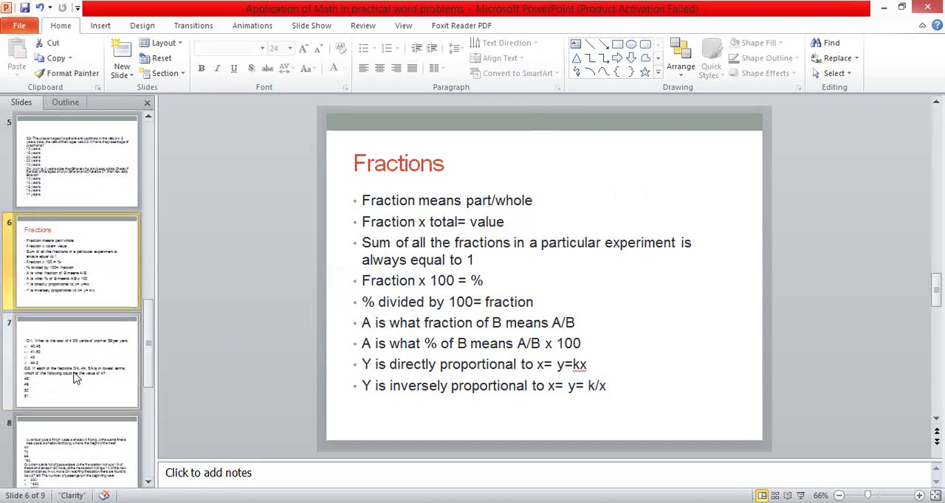
Go to slide 7 and correct option b of the cloth cost question to 41.40.
{"action": "left_click", "coordinate": [74, 362]}
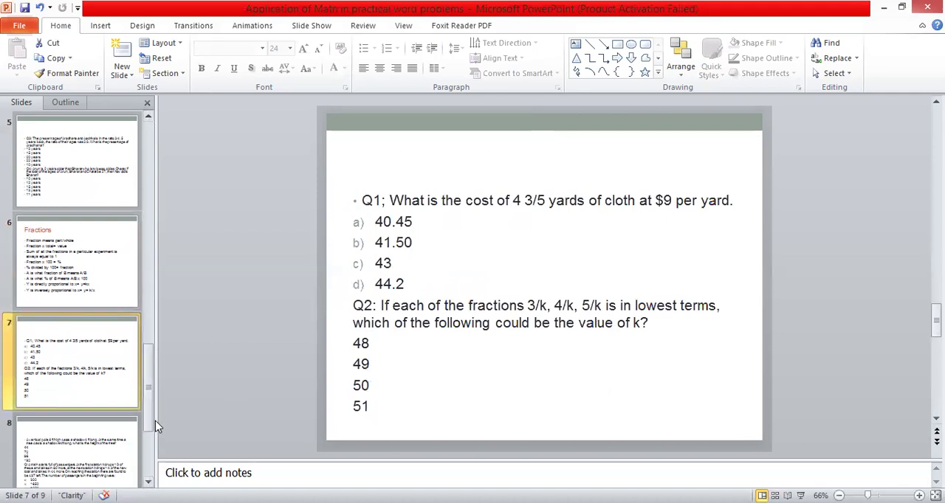
{"action": "scroll", "scroll_direction": "down", "scroll_amount": 3}
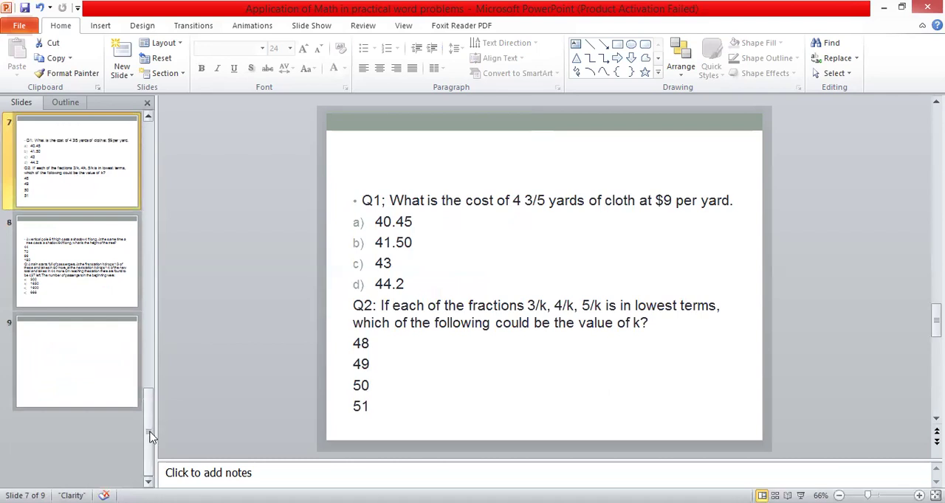
{"action": "scroll", "scroll_direction": "up", "scroll_amount": 3}
{"action": "type", "text": "41.4"}
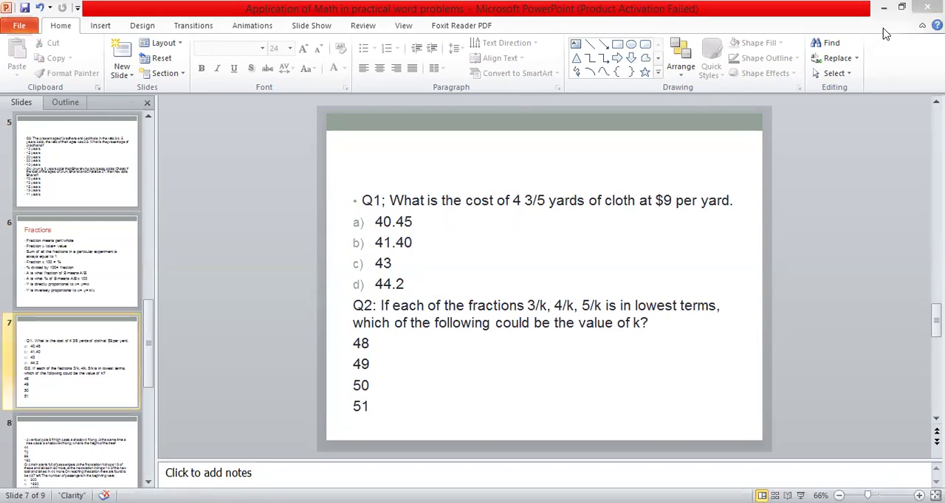
{"action": "mouse_move", "coordinate": [631, 151]}
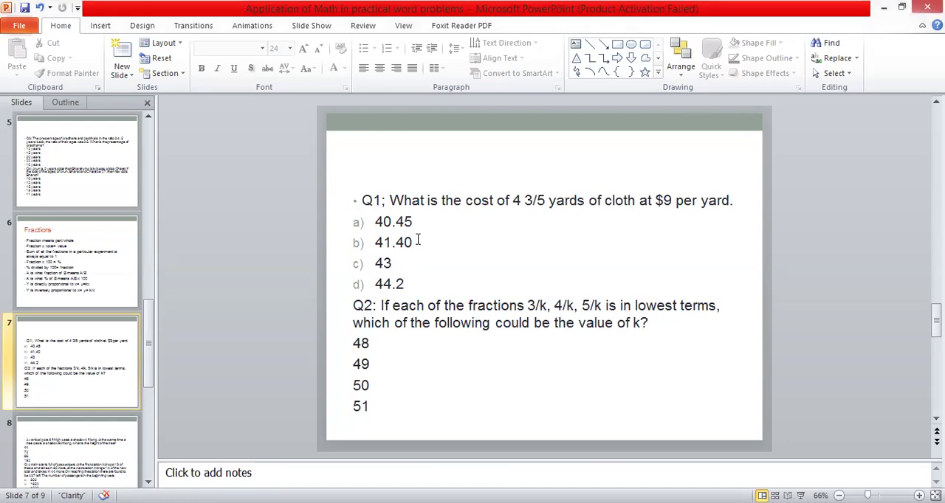
{"action": "double_click", "coordinate": [393, 242]}
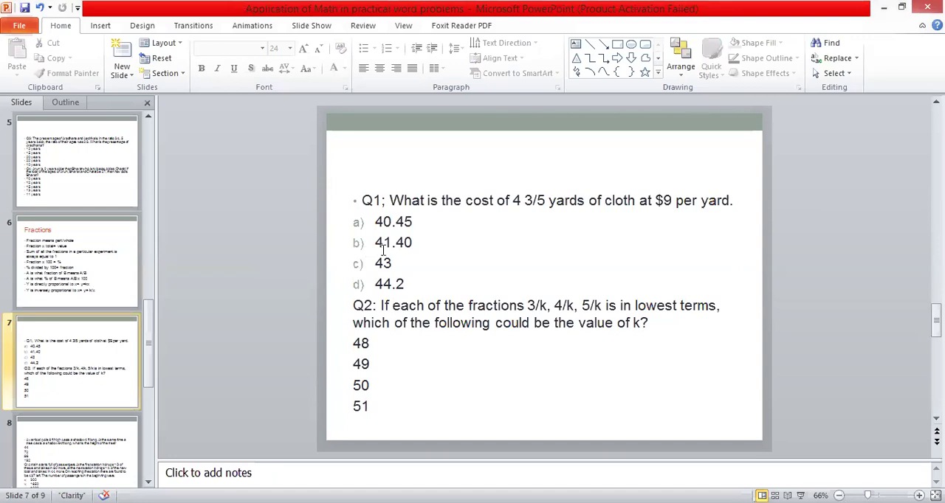
{"action": "mouse_move", "coordinate": [502, 214]}
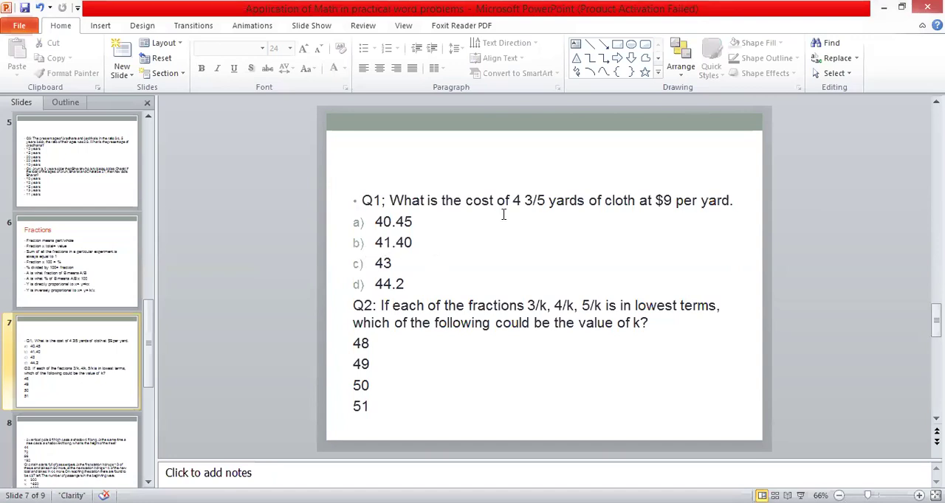
{"action": "mouse_move", "coordinate": [573, 204]}
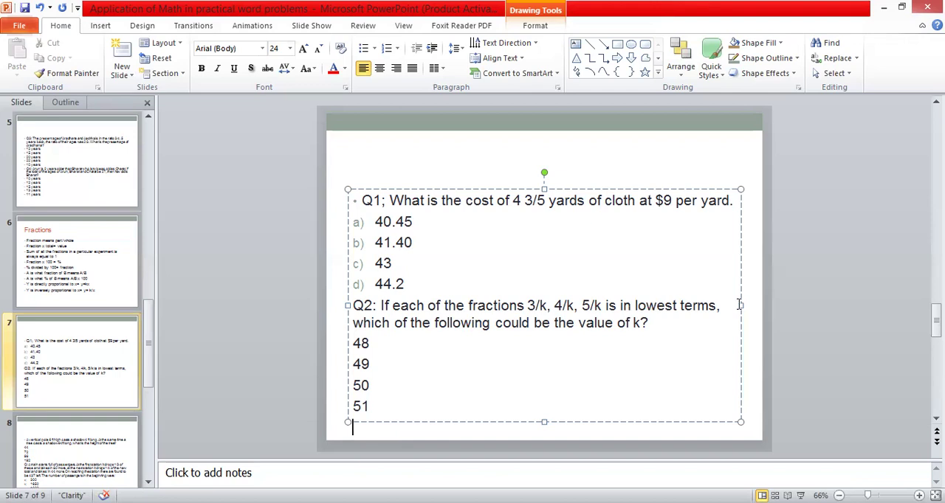
{"action": "mouse_move", "coordinate": [549, 344]}
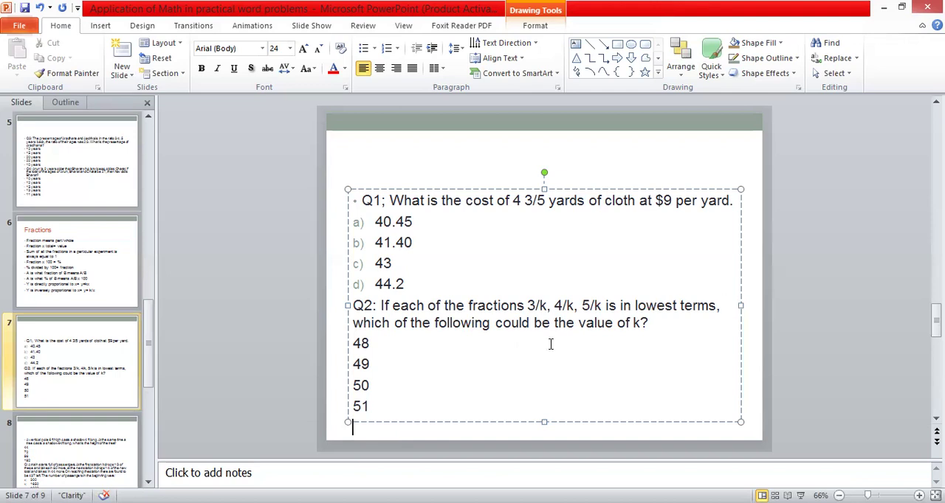
{"action": "mouse_move", "coordinate": [637, 319]}
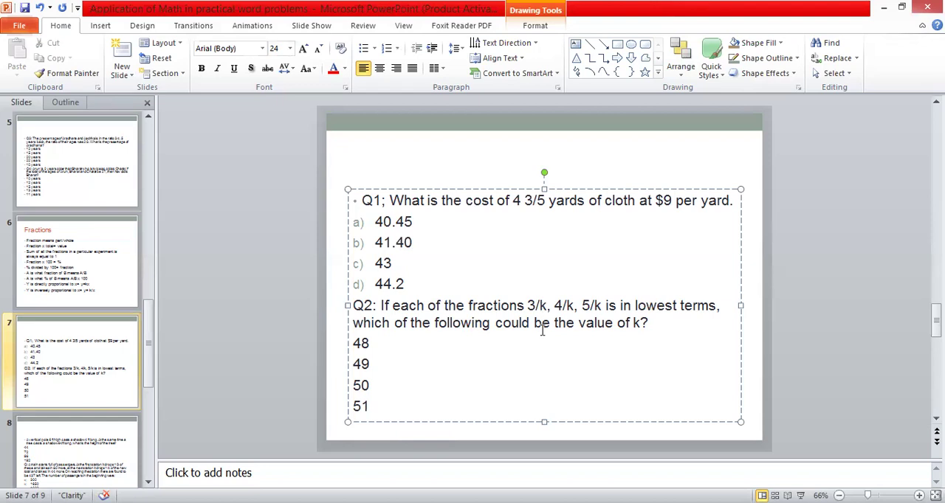
{"action": "mouse_move", "coordinate": [582, 346]}
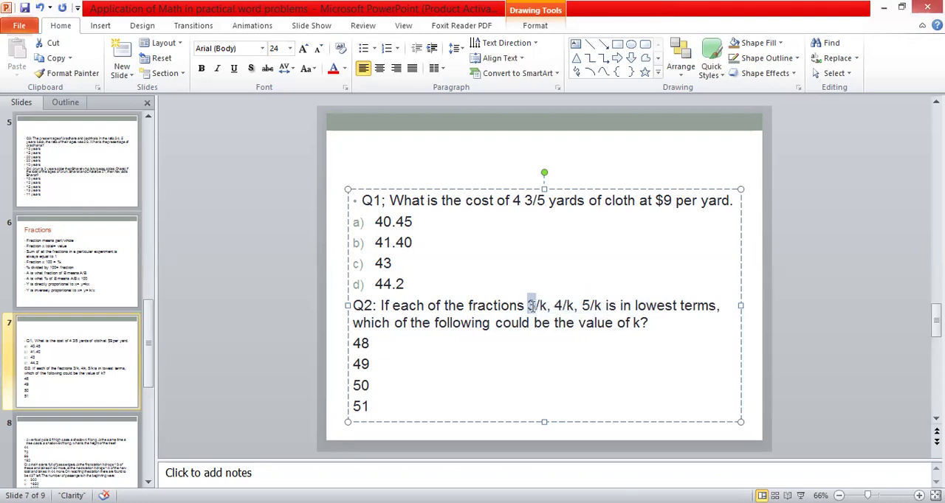
{"action": "left_click_drag", "start_coordinate": [530, 306], "coordinate": [603, 306]}
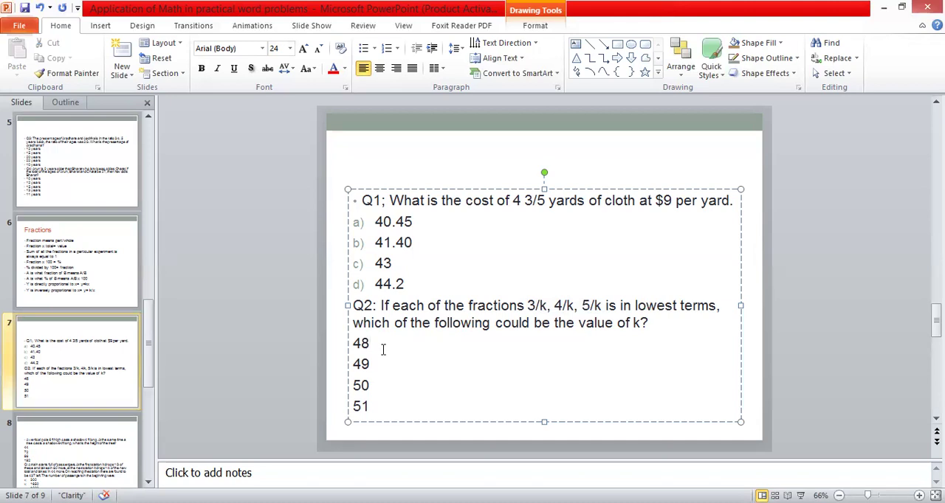
{"action": "mouse_move", "coordinate": [382, 413]}
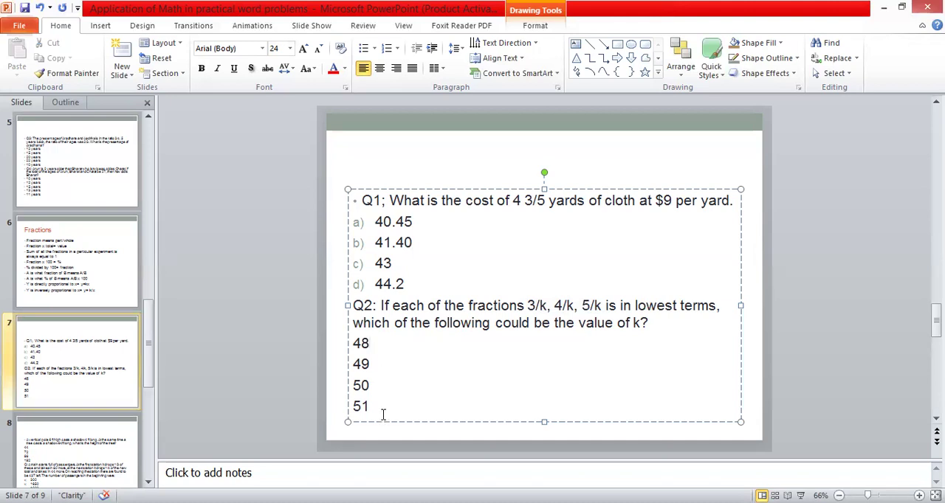
{"action": "left_click", "coordinate": [369, 343]}
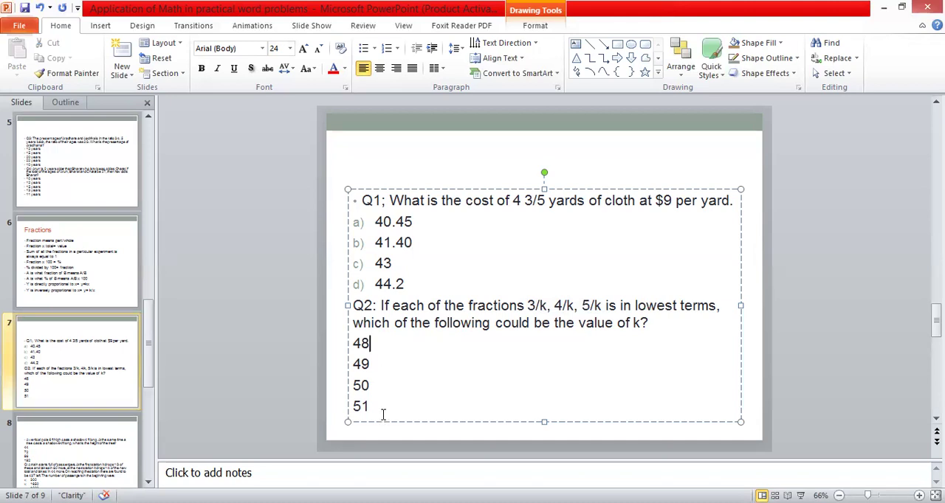
{"action": "double_click", "coordinate": [360, 363]}
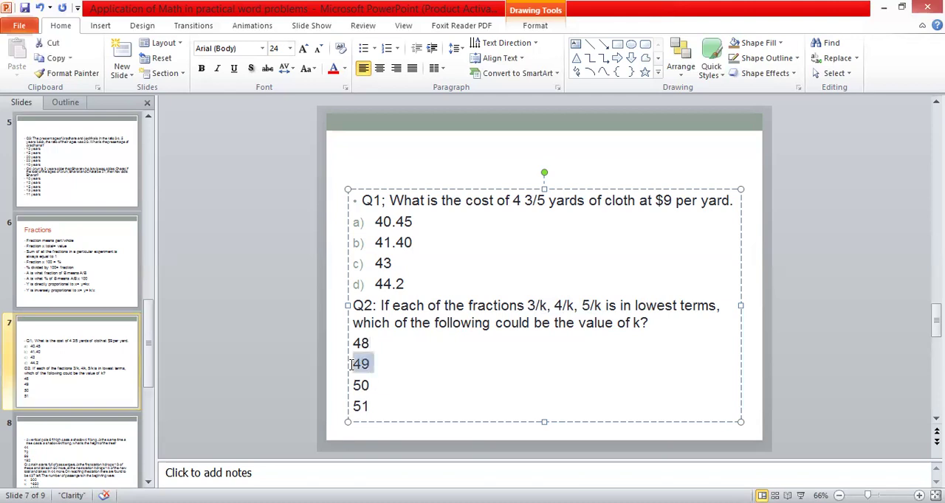
{"action": "double_click", "coordinate": [360, 363]}
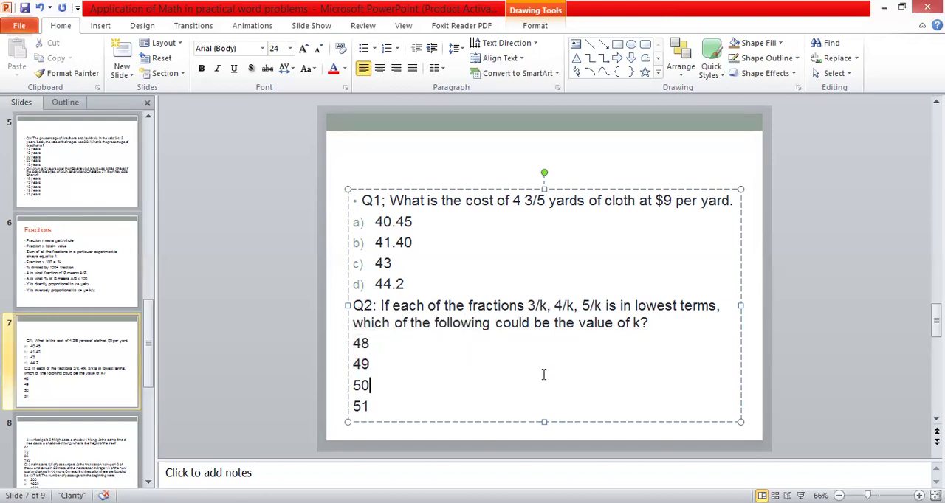
{"action": "mouse_move", "coordinate": [661, 313]}
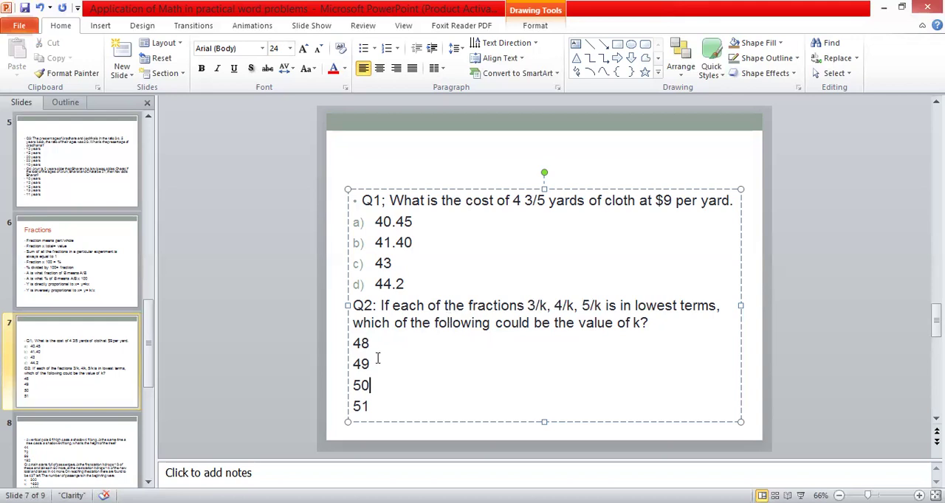
{"action": "left_click", "coordinate": [298, 362]}
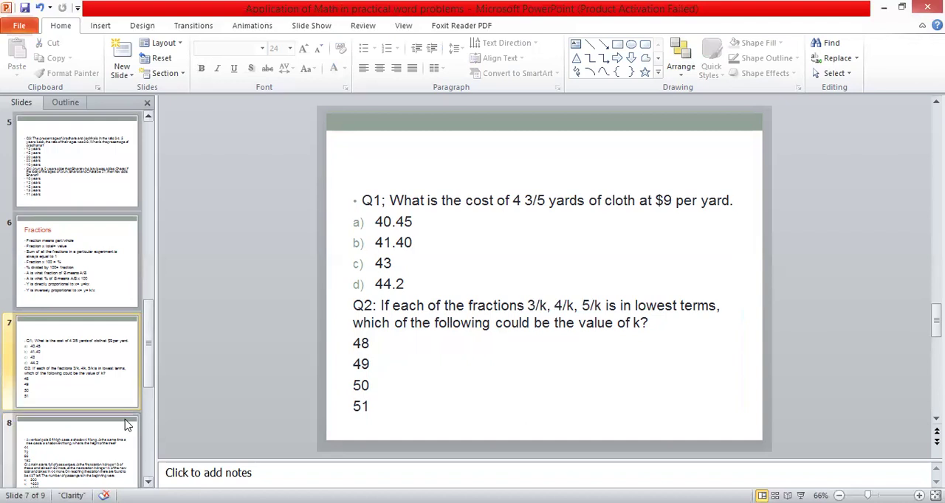
Go to slide 8 with the shadow and train passengers questions.
{"action": "left_click", "coordinate": [74, 450]}
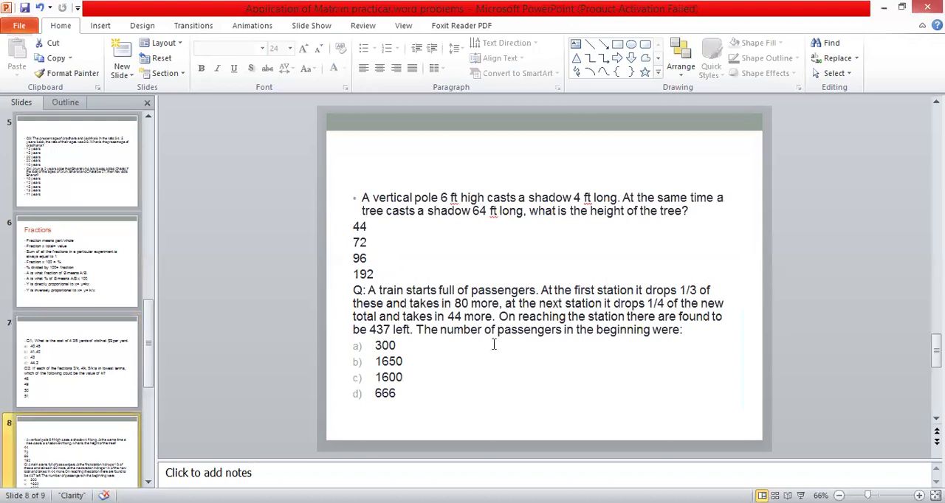
{"action": "mouse_move", "coordinate": [495, 322]}
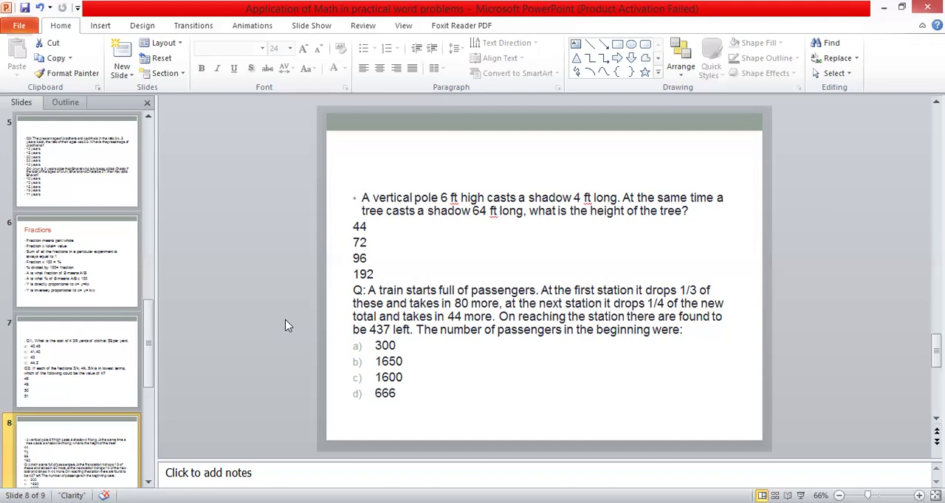
{"action": "mouse_move", "coordinate": [473, 274]}
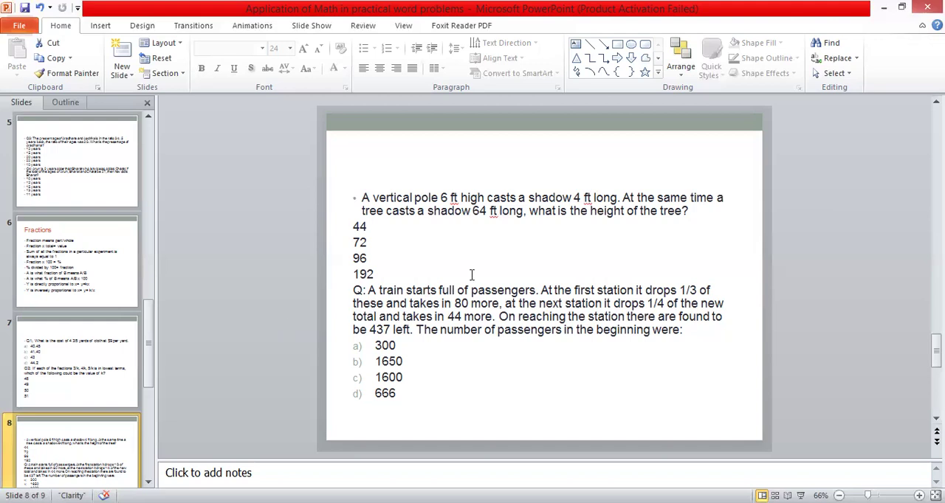
{"action": "mouse_move", "coordinate": [567, 297]}
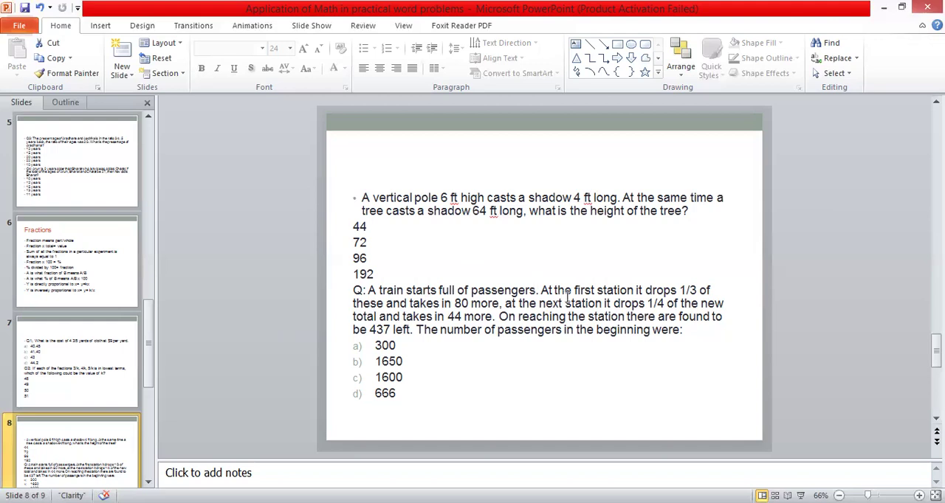
{"action": "mouse_move", "coordinate": [884, 41]}
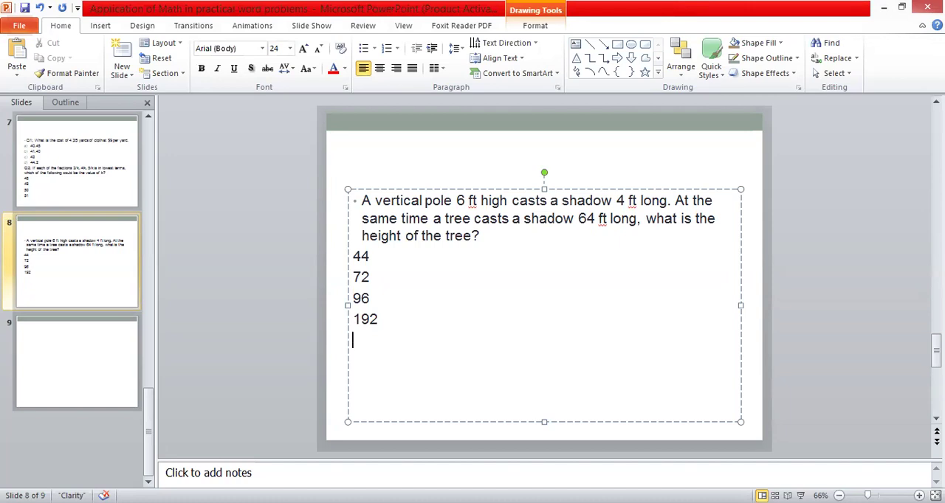
Write the proportion 6/4=h/64 under the tree-shadow options and finish editing.
{"action": "type", "text": "6"}
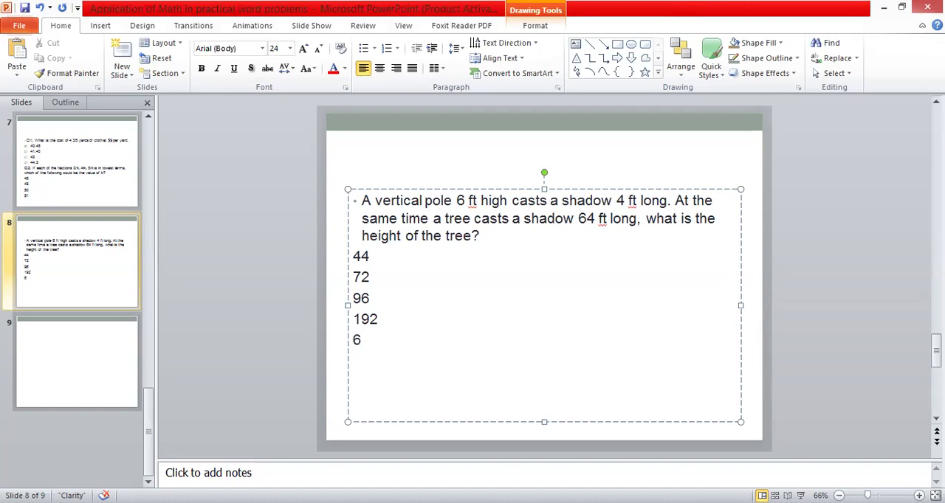
{"action": "left_click", "coordinate": [362, 340]}
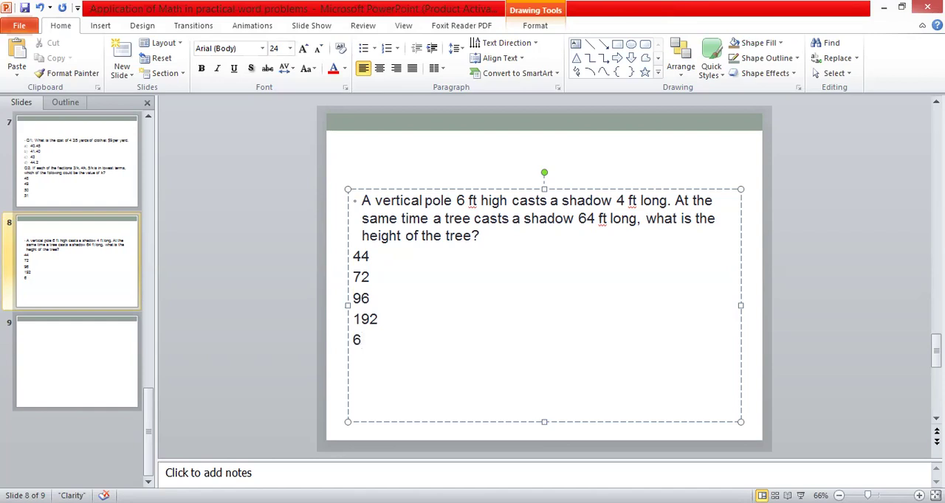
{"action": "left_click", "coordinate": [362, 340]}
{"action": "type", "text": "/"}
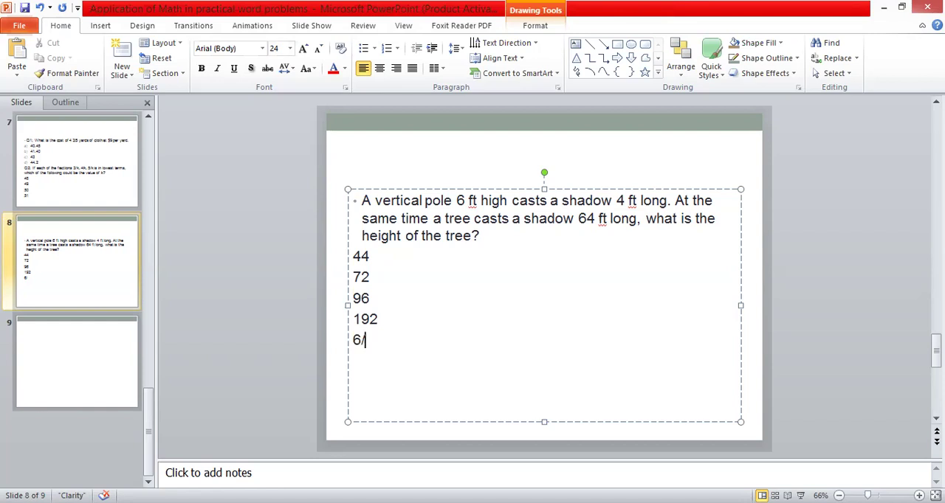
{"action": "type", "text": "4"}
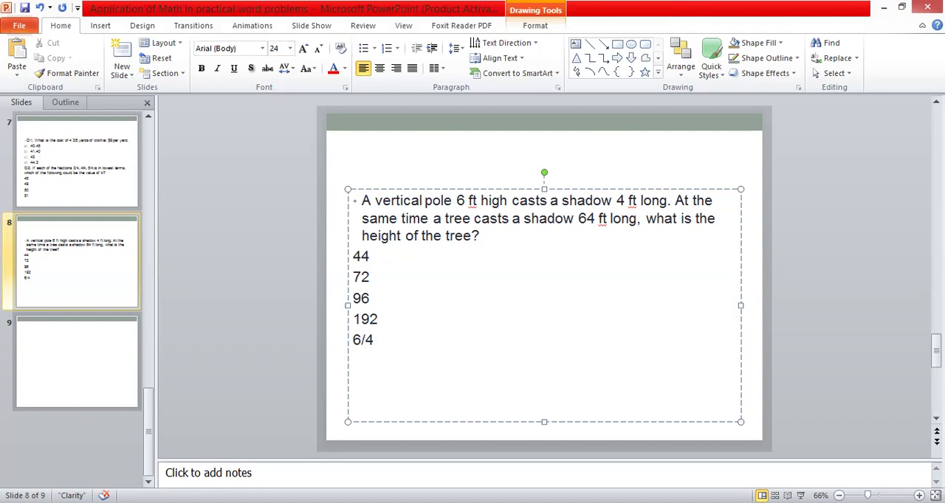
{"action": "type", "text": "="}
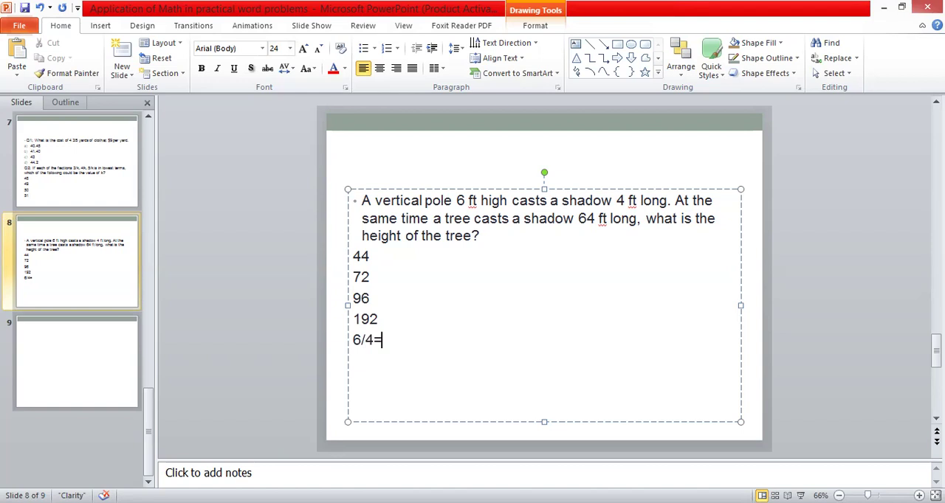
{"action": "type", "text": "h"}
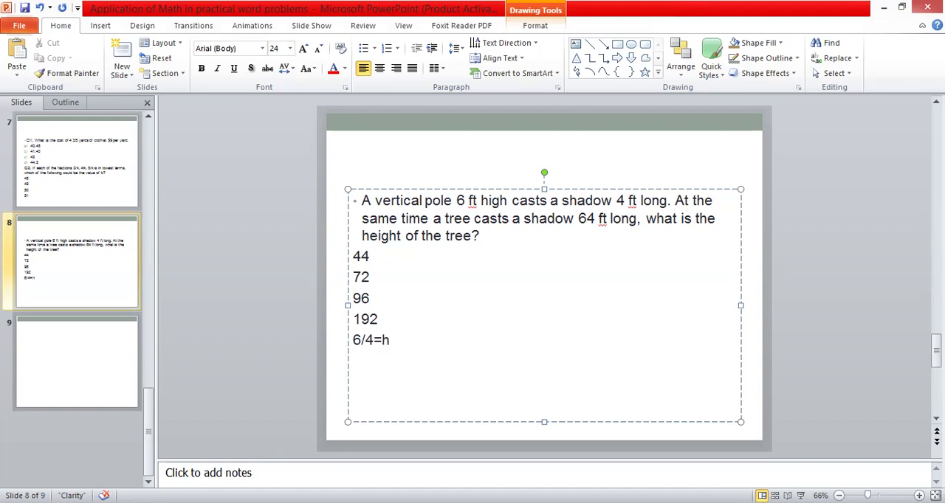
{"action": "type", "text": "/"}
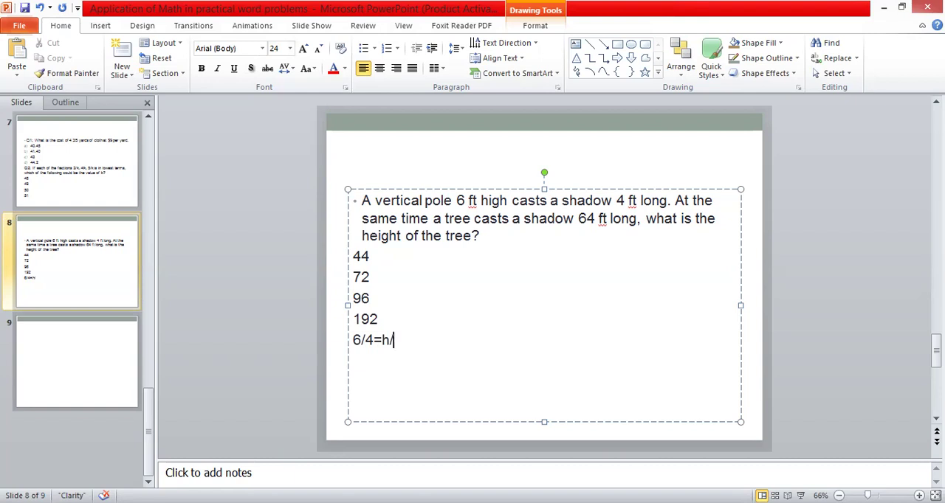
{"action": "type", "text": "64"}
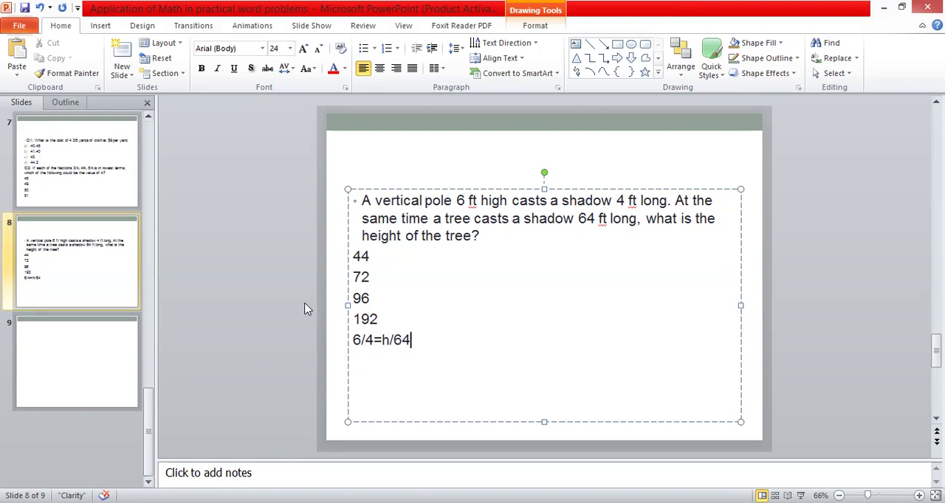
{"action": "double_click", "coordinate": [360, 298]}
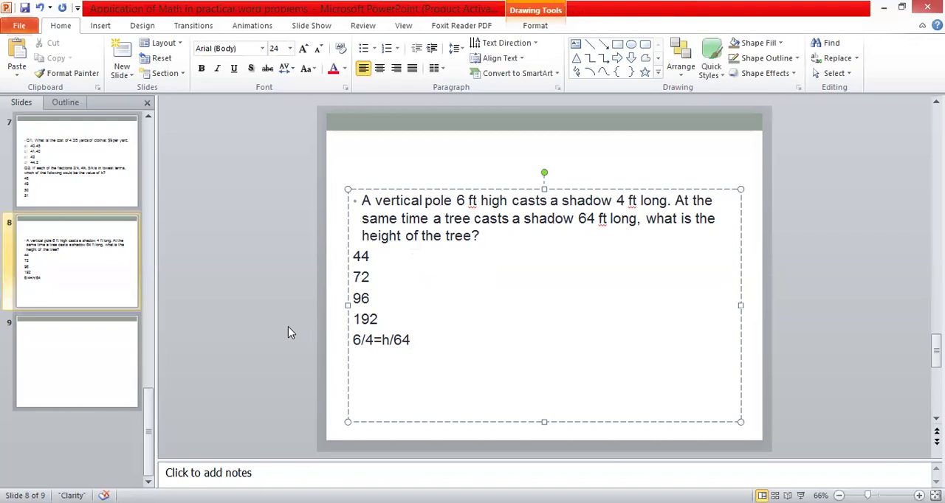
{"action": "left_click", "coordinate": [231, 321]}
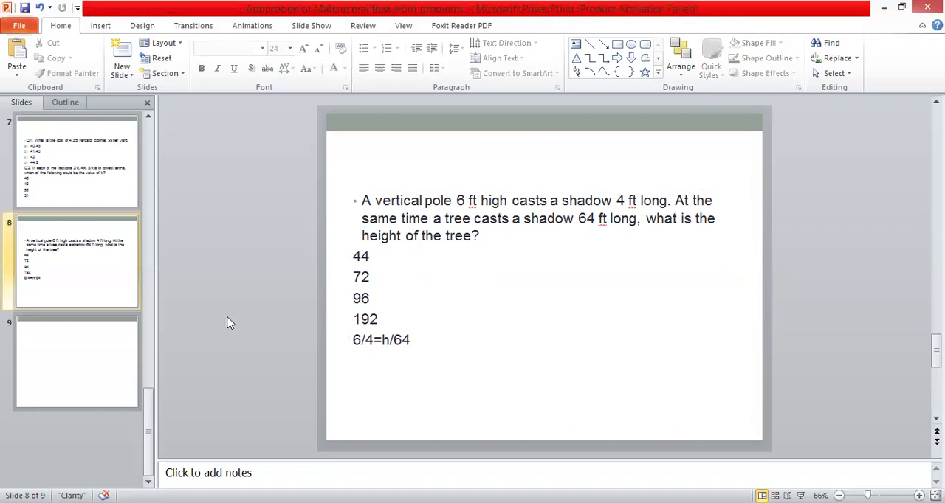
{"action": "mouse_move", "coordinate": [149, 401]}
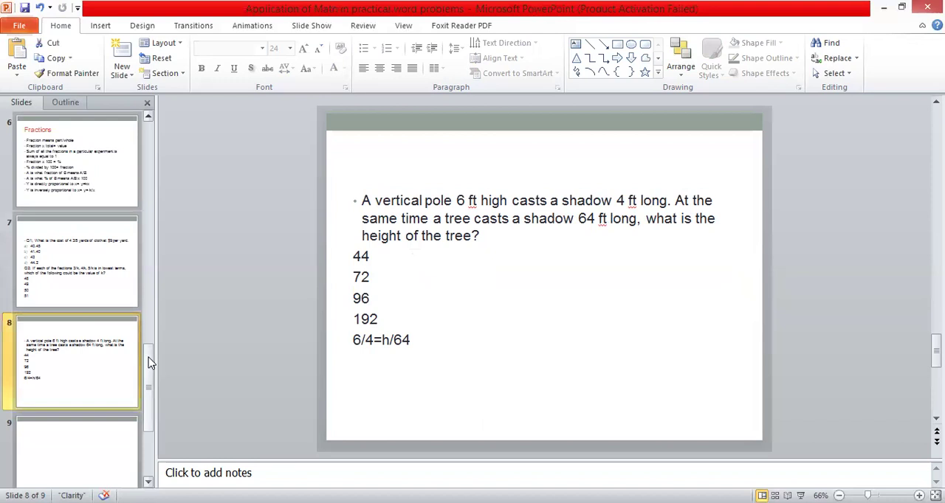
{"action": "mouse_move", "coordinate": [209, 335]}
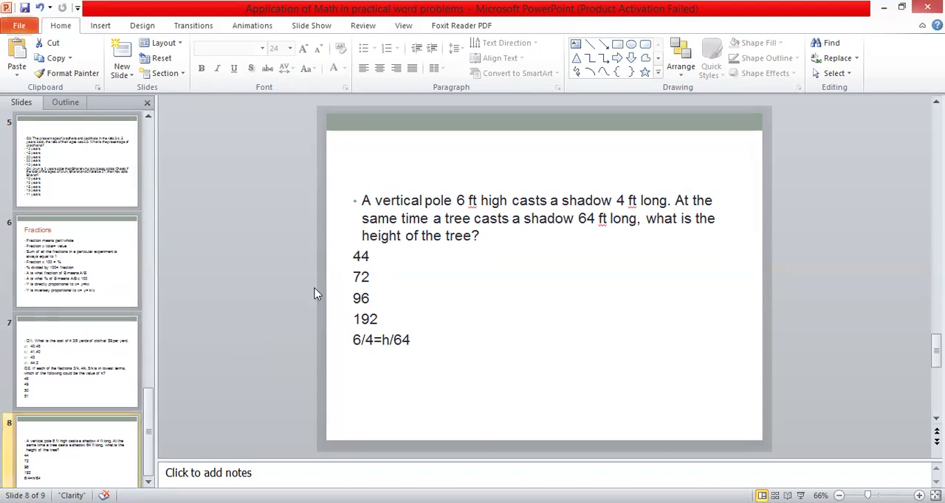
{"action": "scroll", "scroll_direction": "down", "scroll_amount": 3}
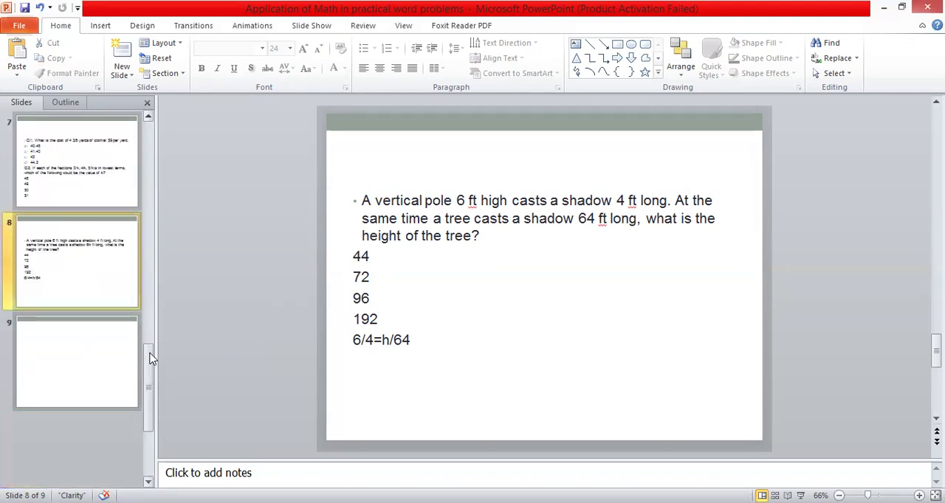
{"action": "scroll", "scroll_direction": "up", "scroll_amount": 3}
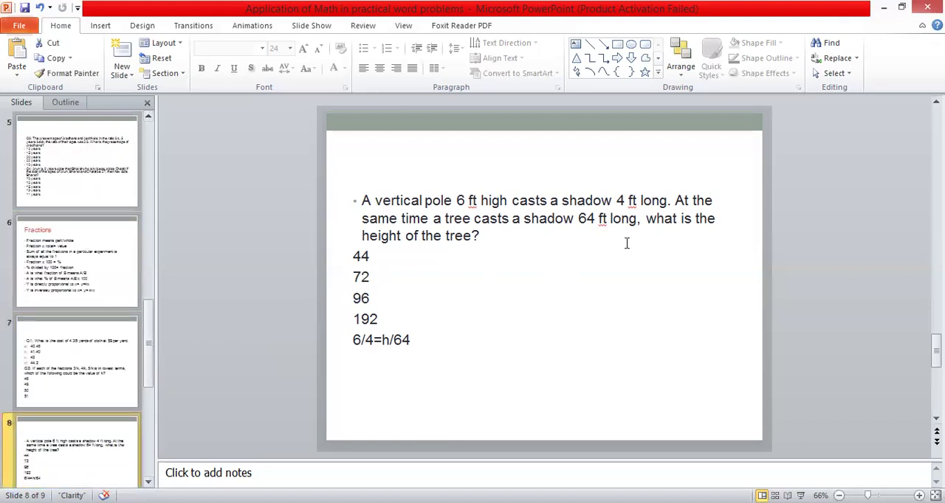
{"action": "scroll", "scroll_direction": "down", "scroll_amount": 3}
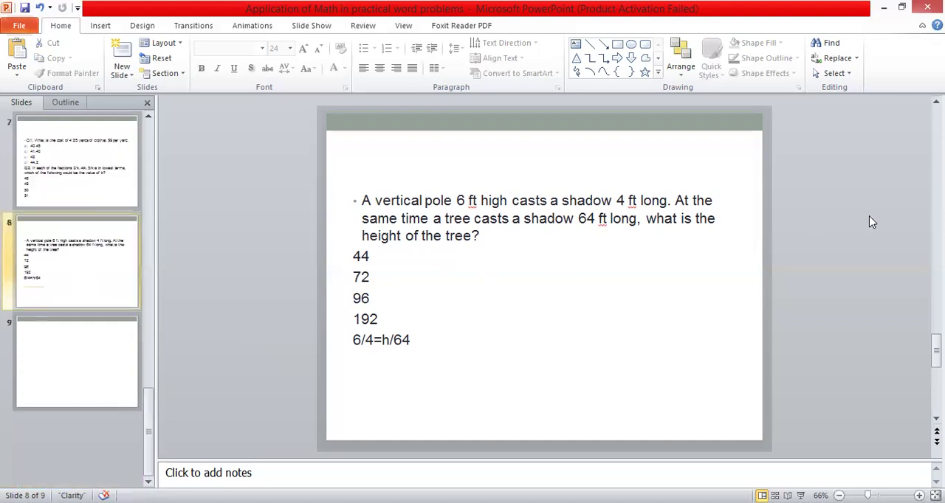
{"action": "mouse_move", "coordinate": [818, 65]}
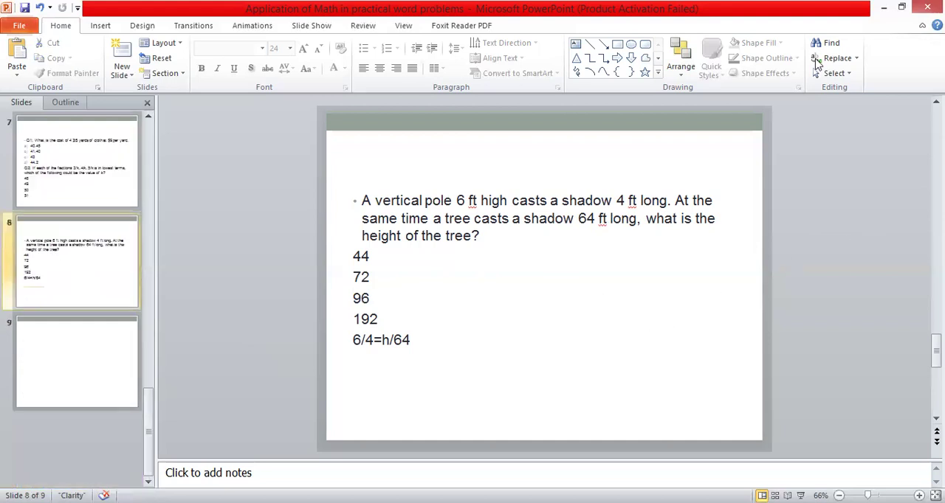